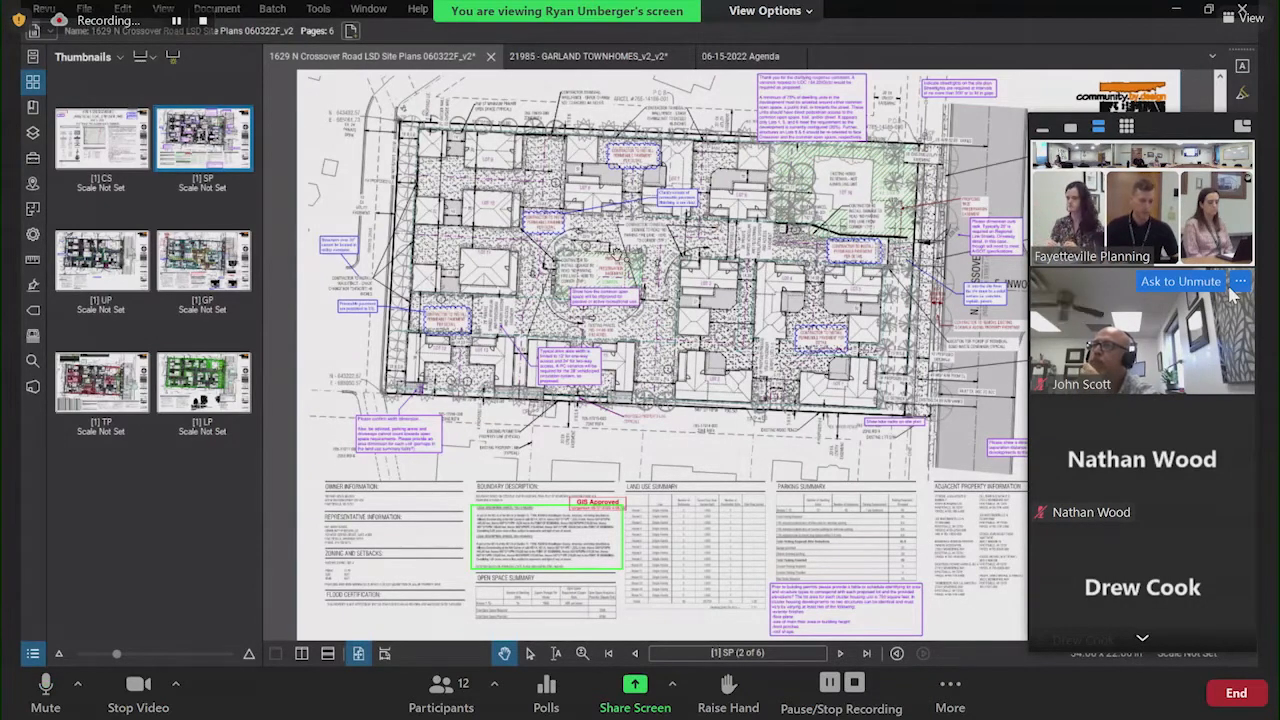
mouse_move(590, 276)
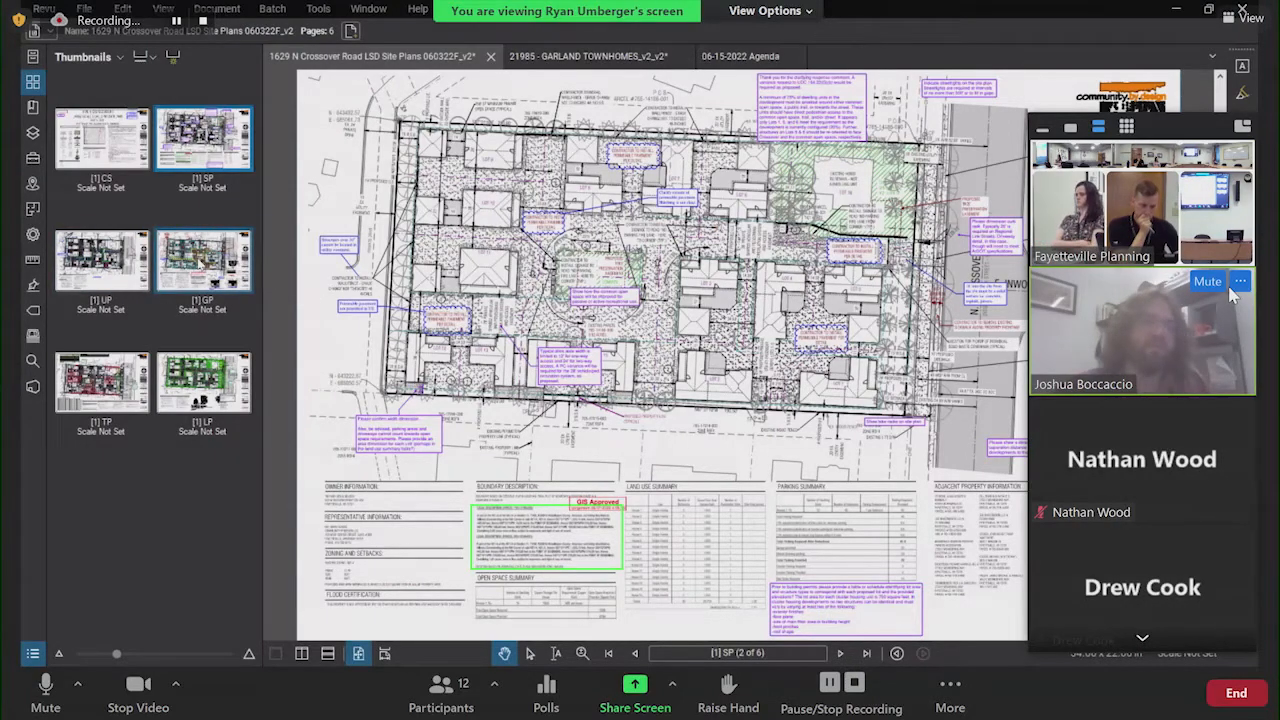
Step: Follow the shared plan set as it moves to the close-up of lots beside Crossover Road
left_click(204, 260)
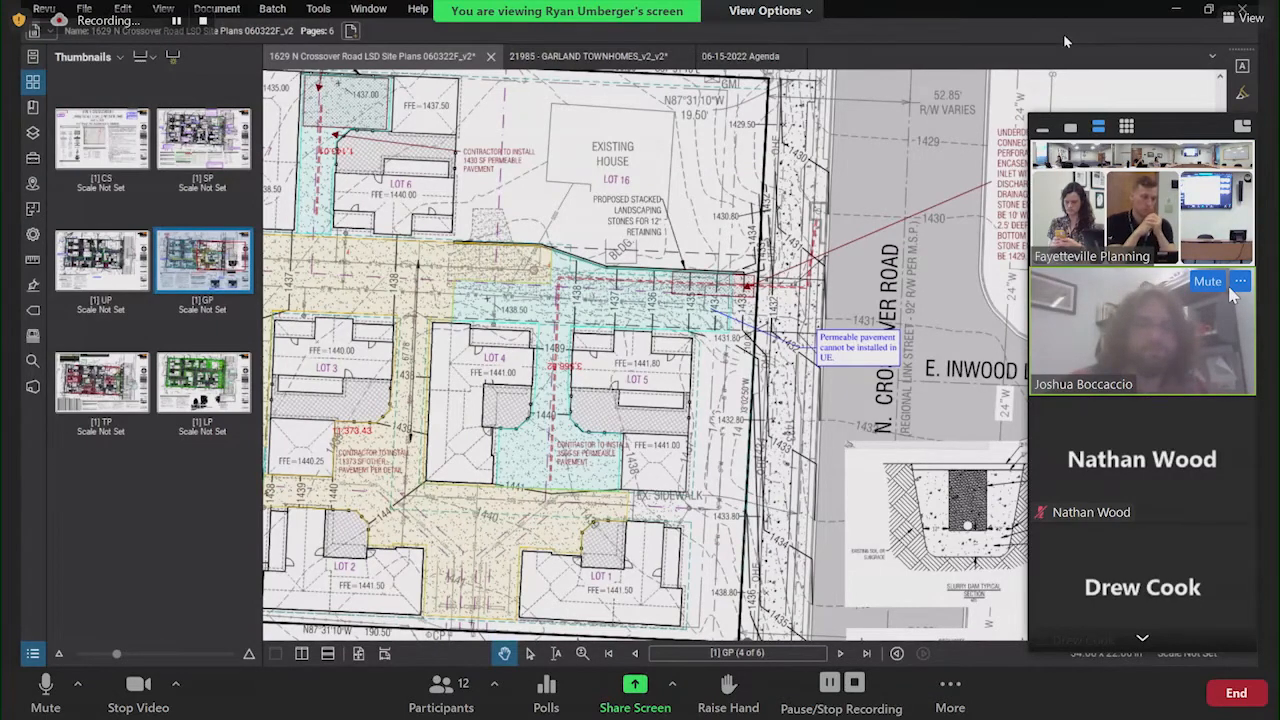
Step: Watch the shared view pull back to the whole page-four site plan with shaded paving areas
left_click(1208, 280)
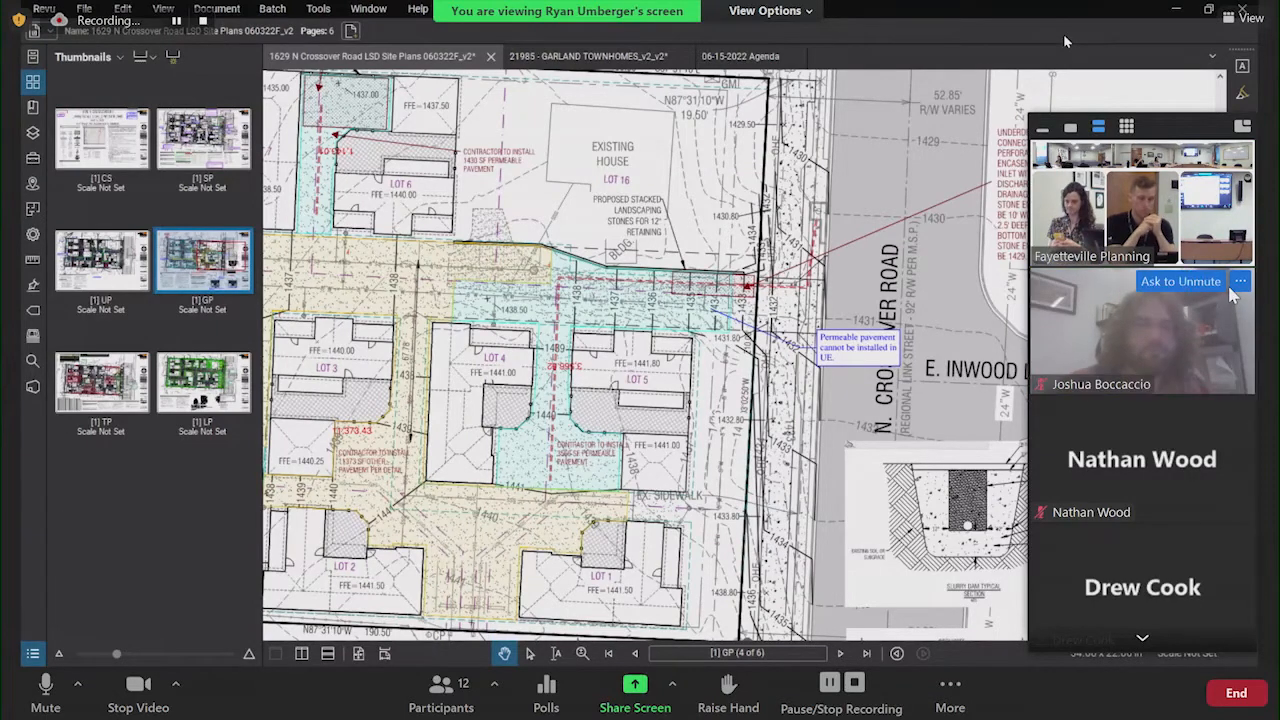
left_click(1180, 280)
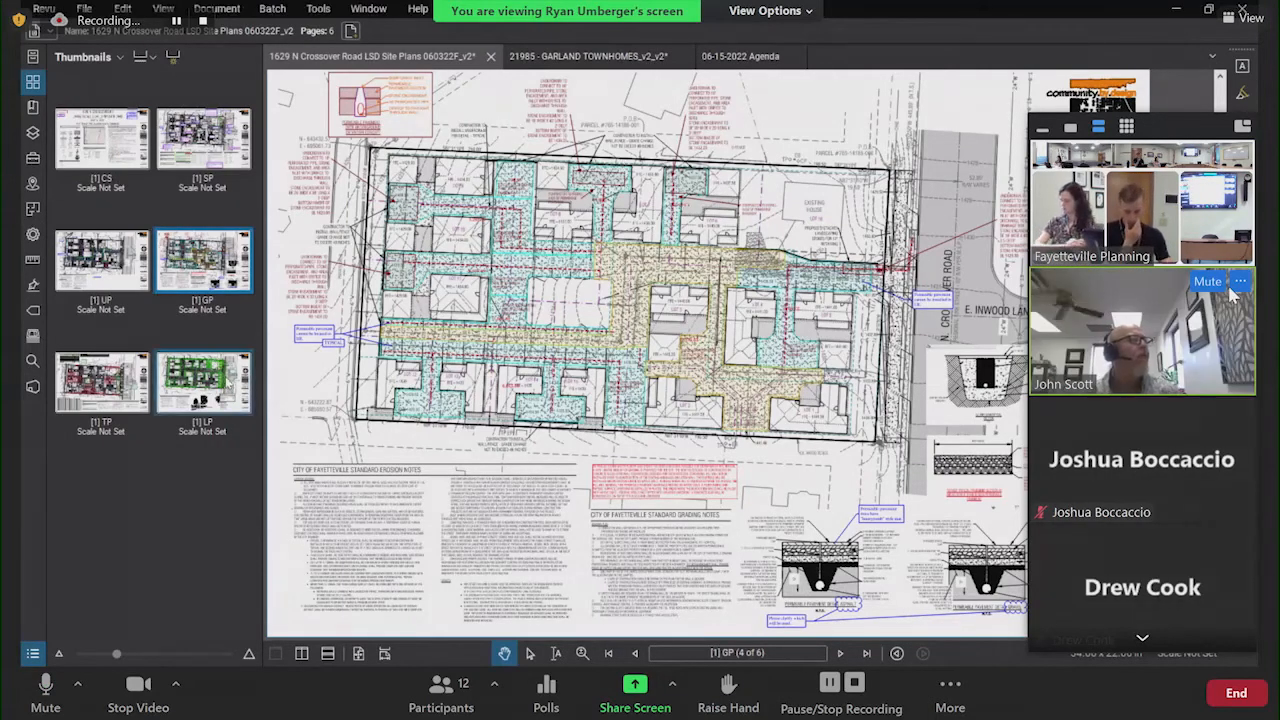
left_click(866, 652)
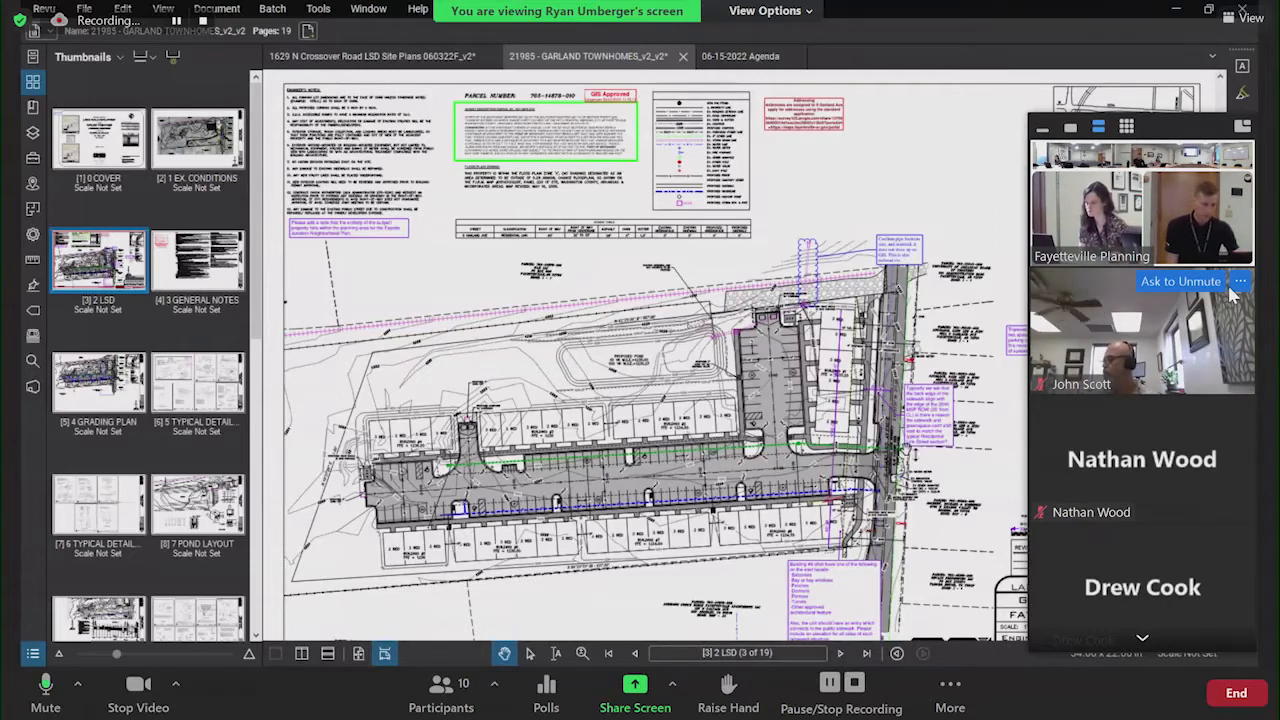
Step: Zoom toward the lower-right title block area with the Building #8 facade comments
scroll("down", 3)
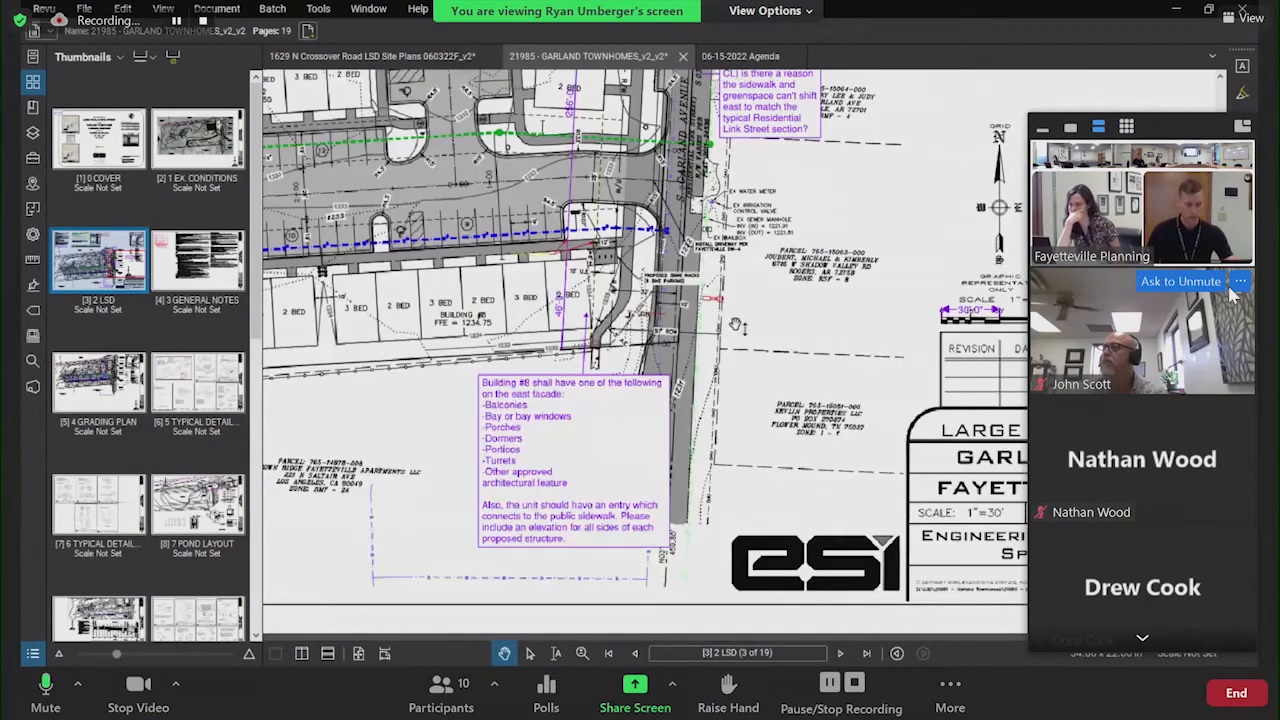
Step: Zoom back out so the whole Garland Townhomes site plan sheet and markups fit the view
scroll("down", 3)
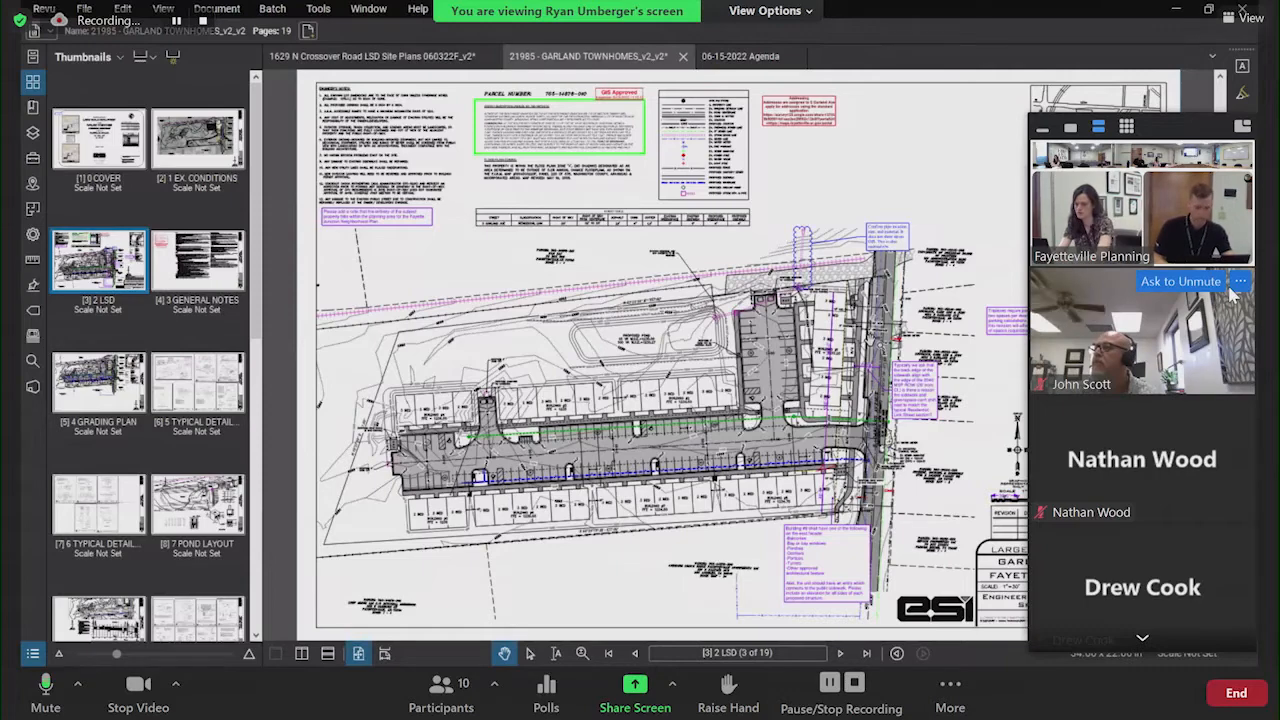
left_click(196, 136)
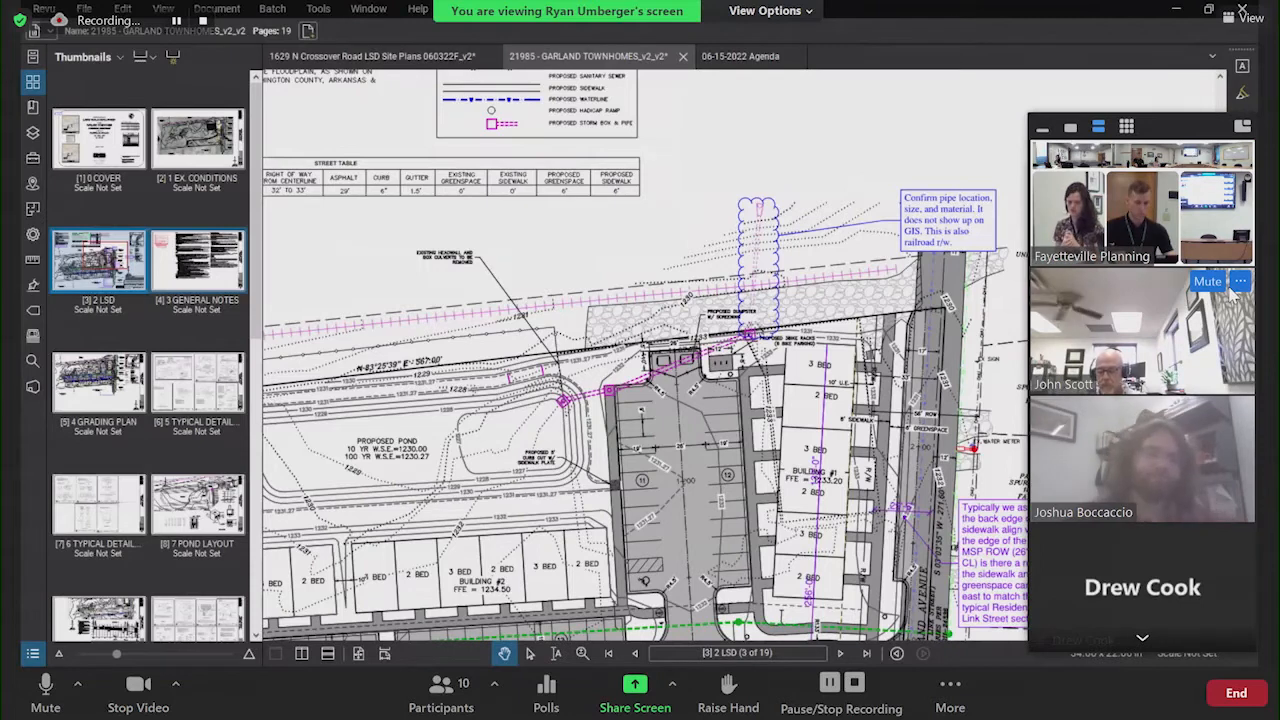
mouse_move(324, 302)
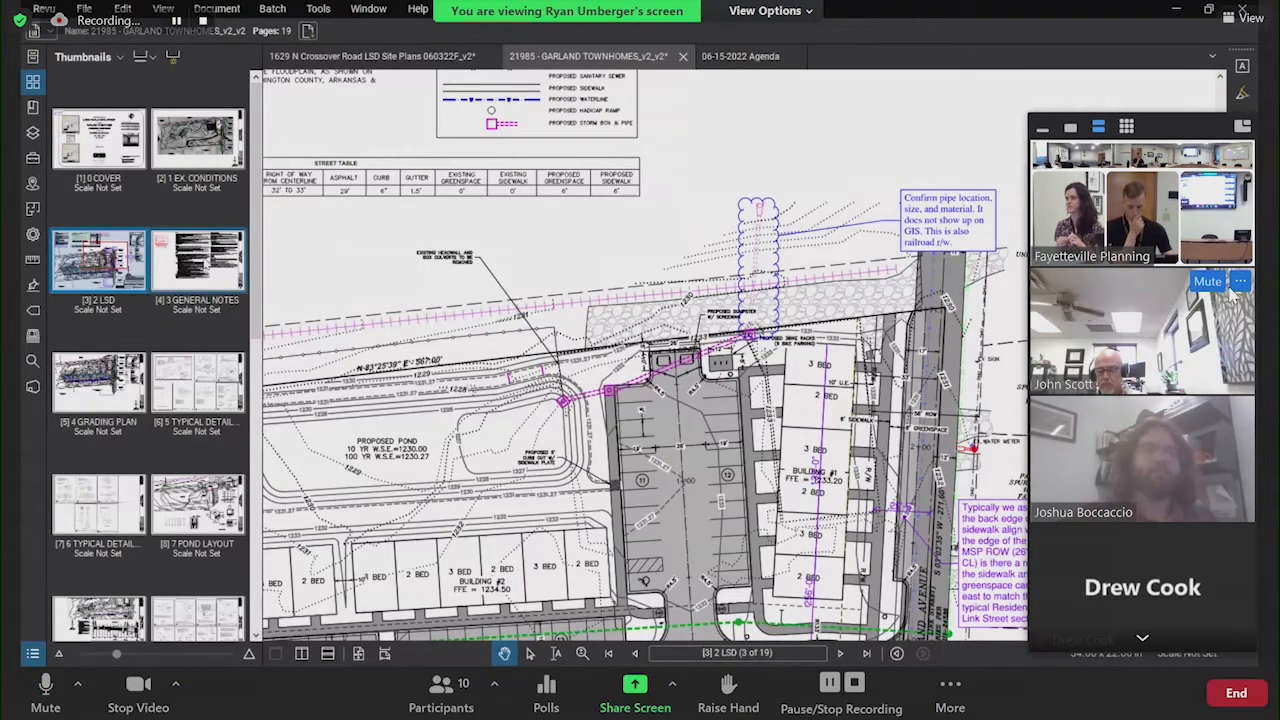
Step: Scroll the thumbnails and switch the shared PDF to the 17 LANDSCAPING sheet
scroll("down", 3)
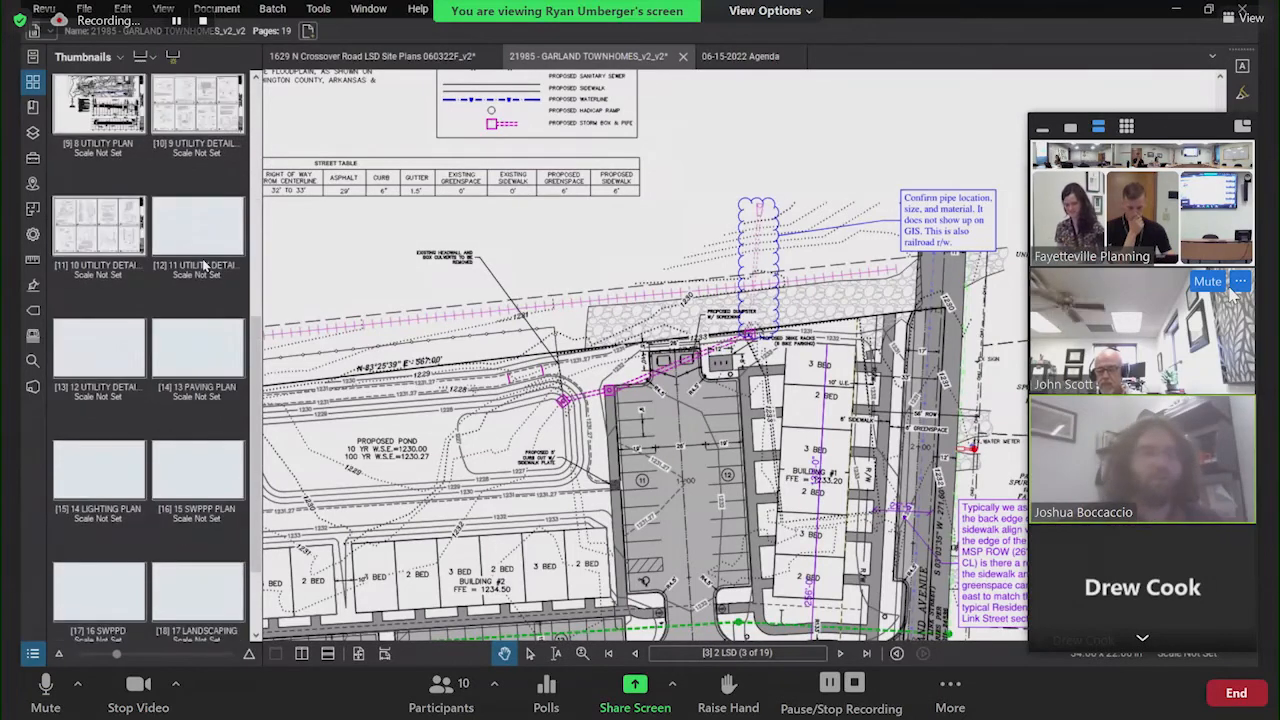
scroll("down", 3)
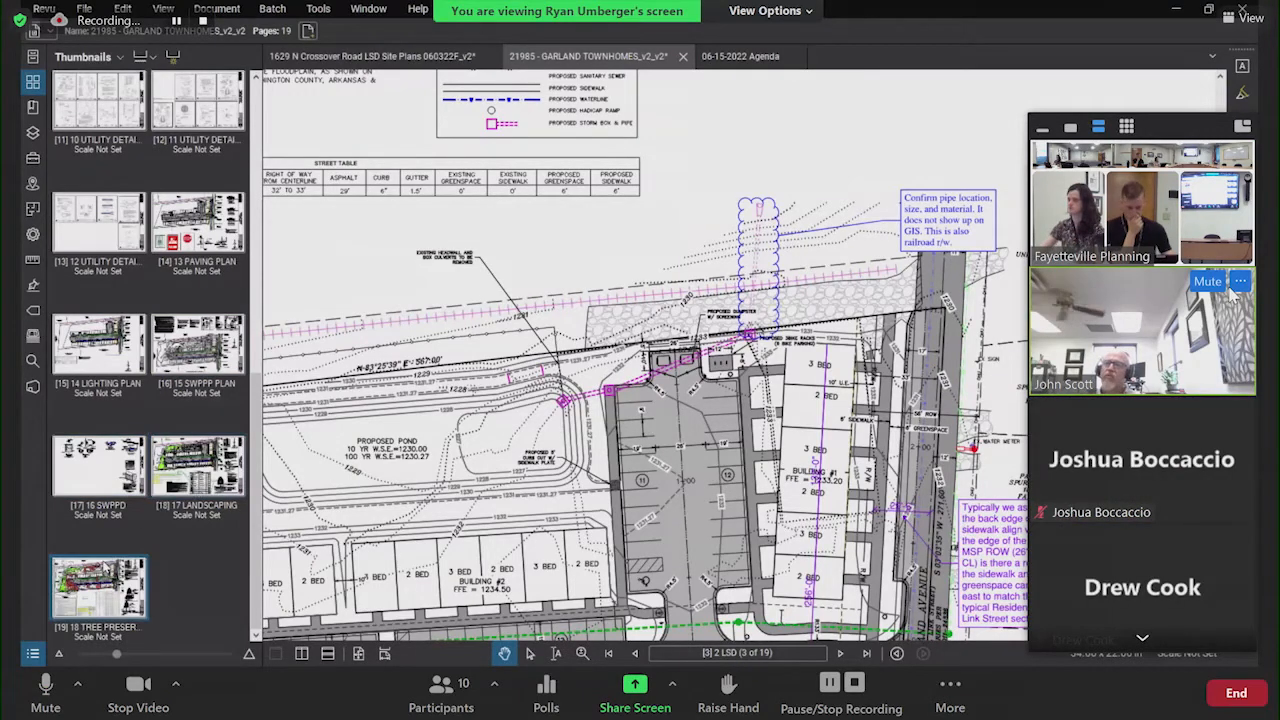
left_click(196, 464)
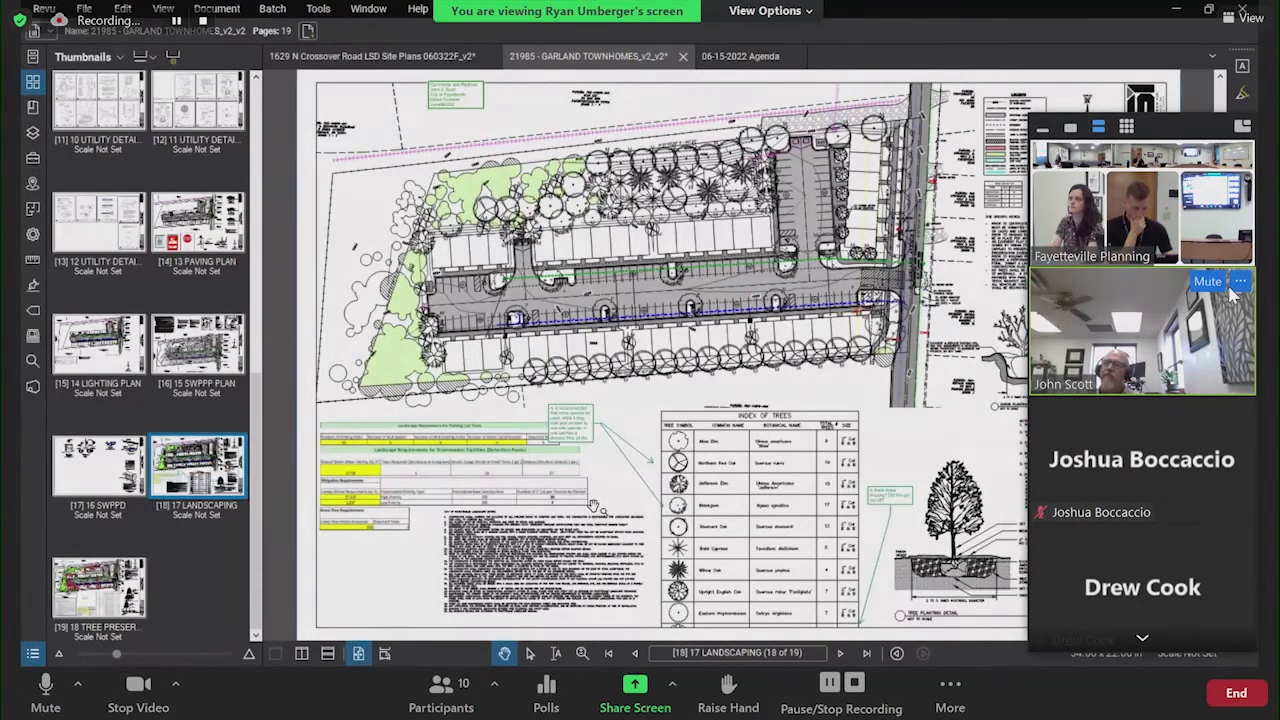
scroll("up", 3)
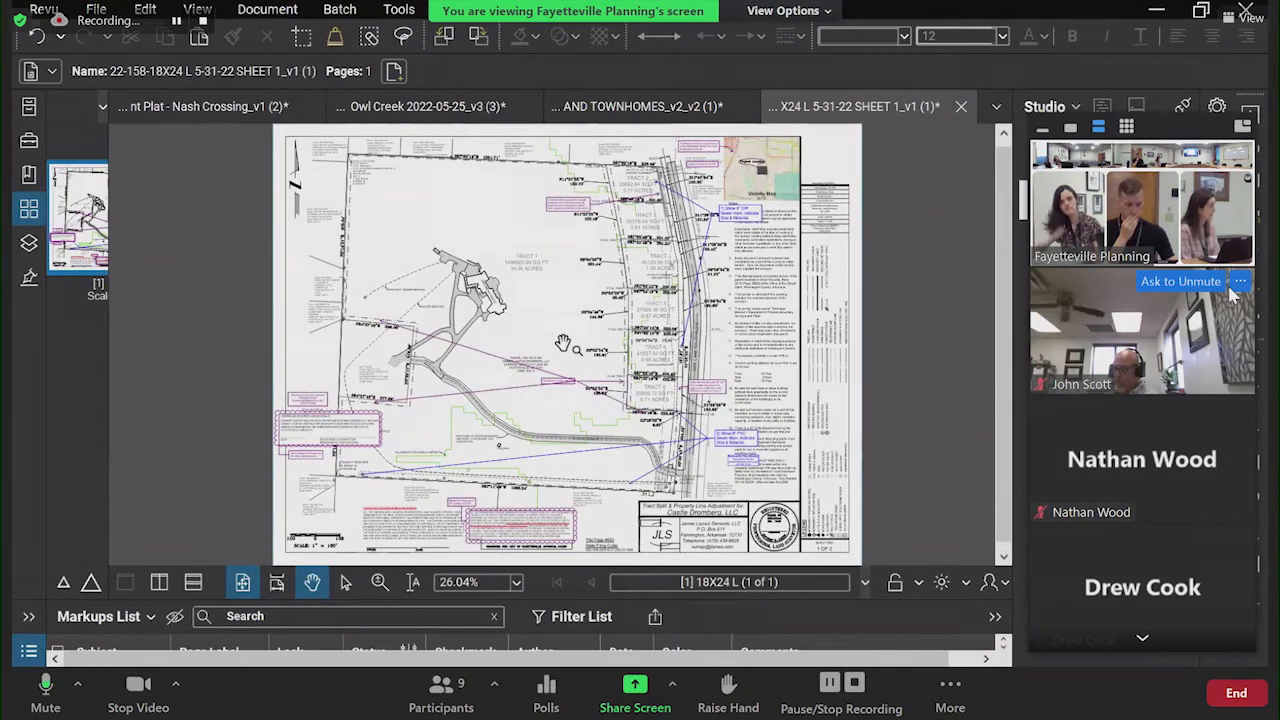
mouse_move(316, 436)
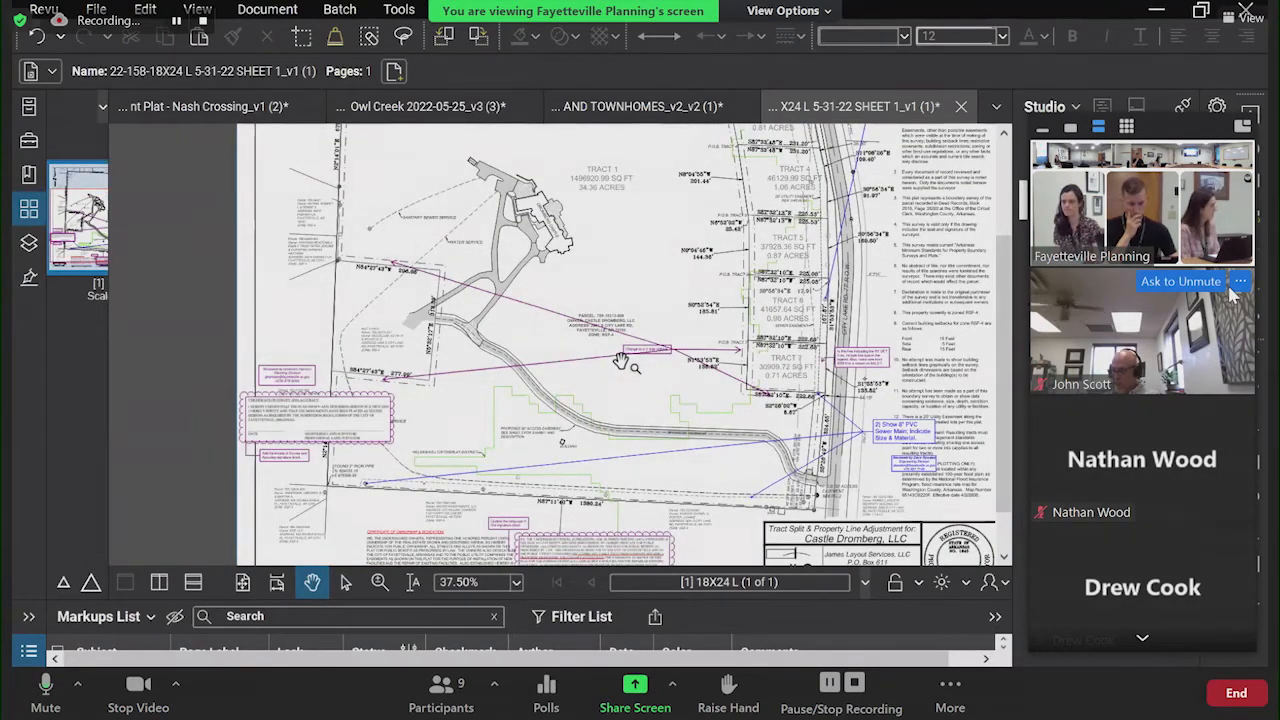
mouse_move(588, 390)
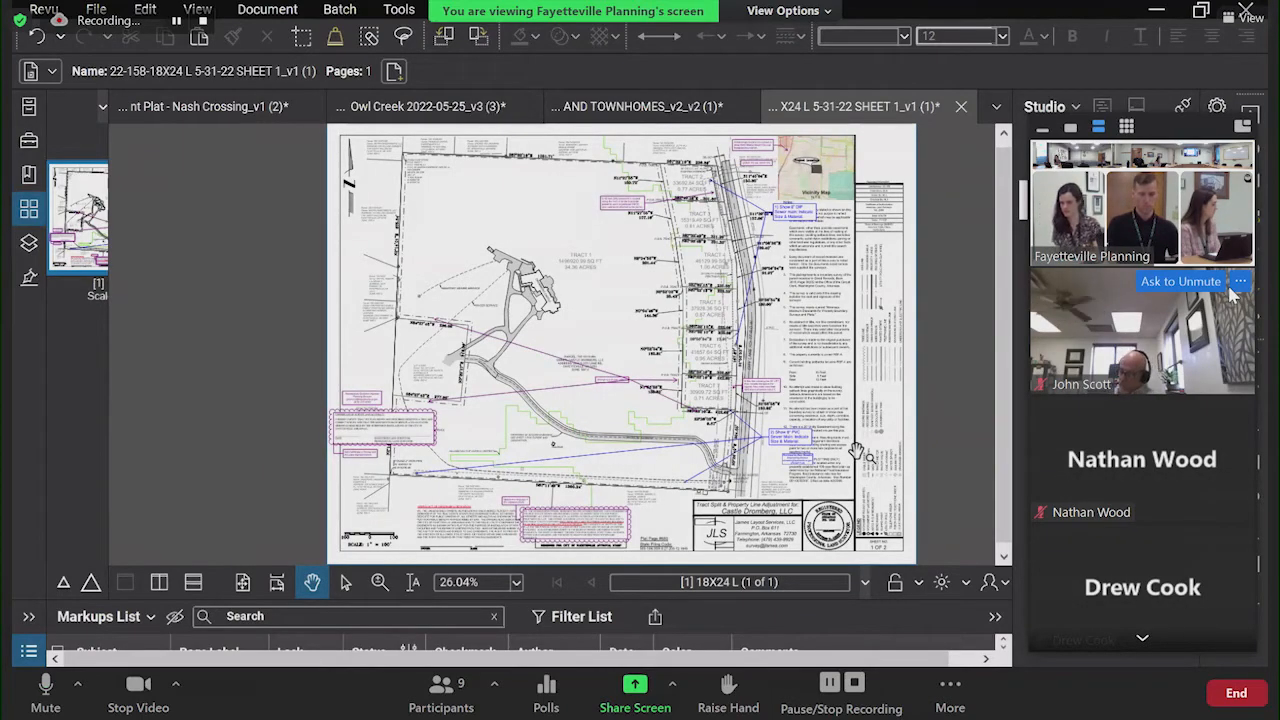
scroll("up", 3)
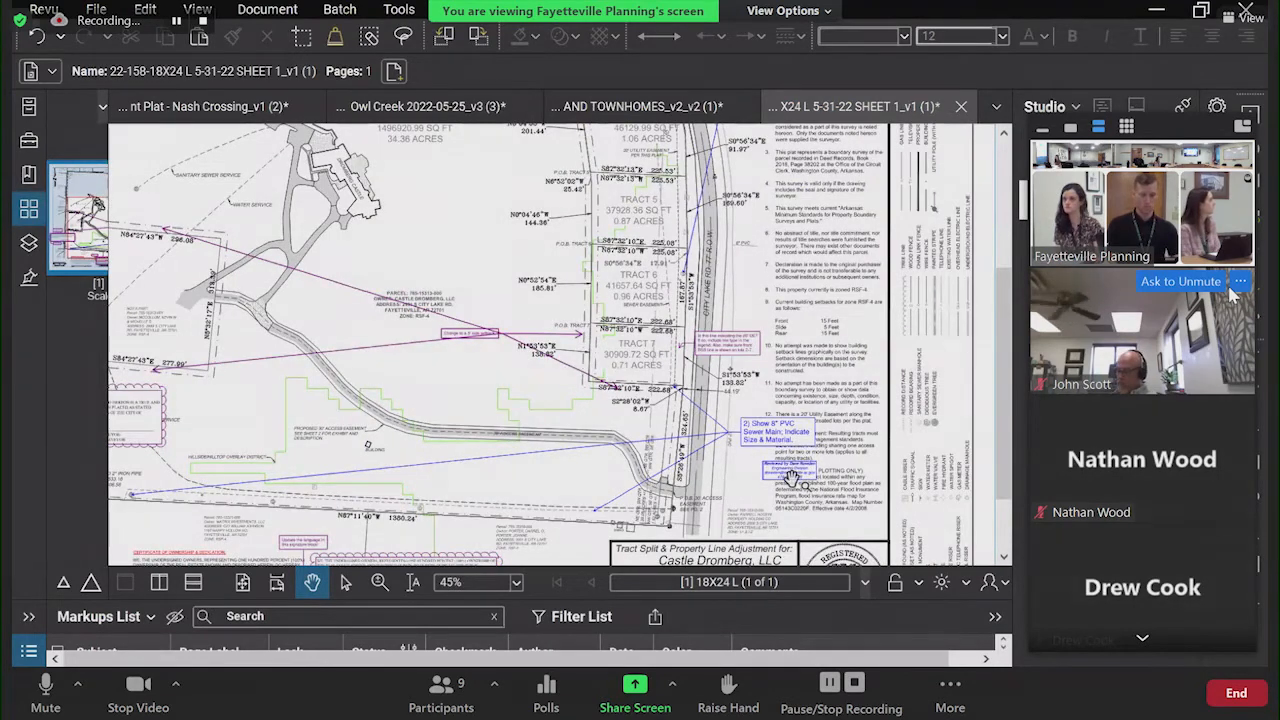
mouse_move(900, 390)
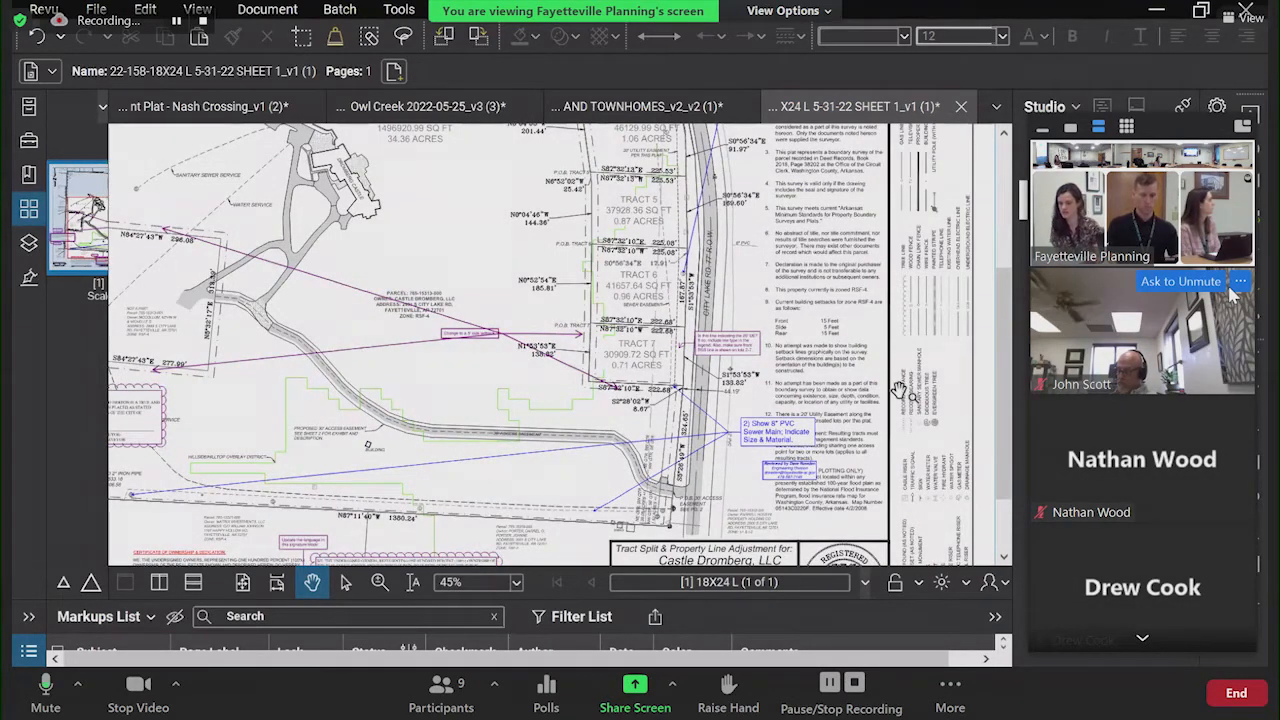
mouse_move(828, 452)
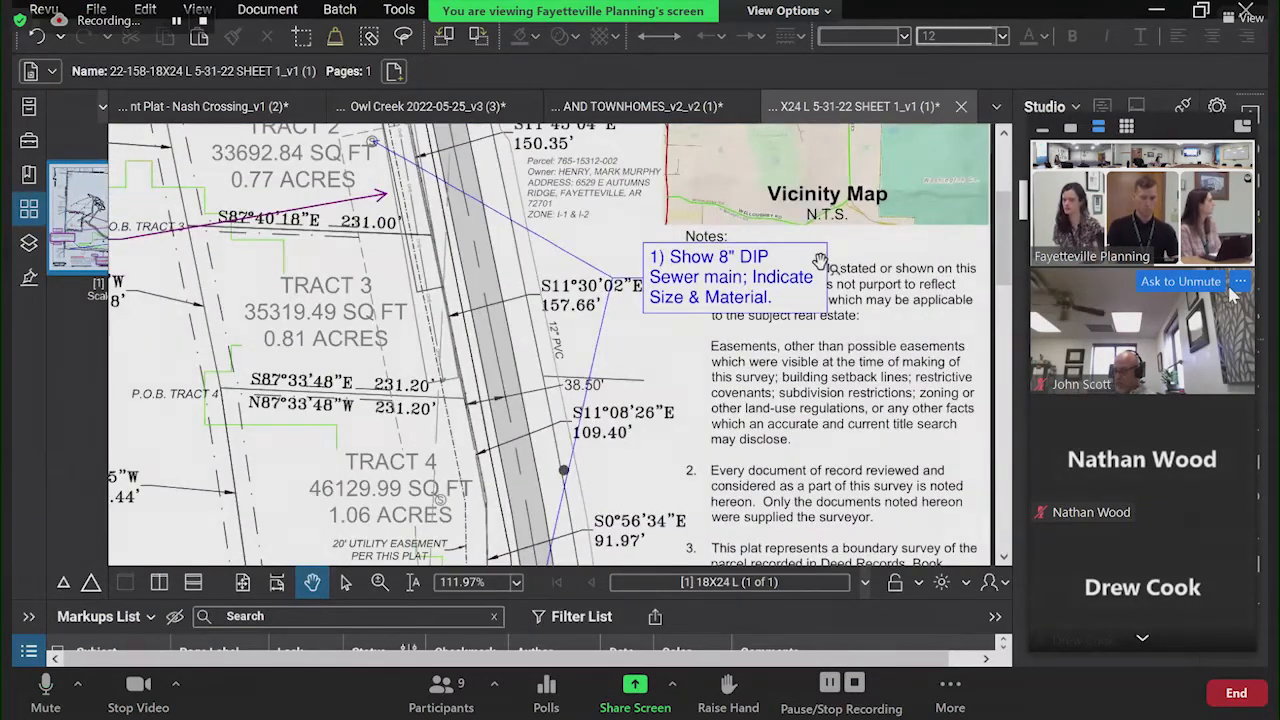
mouse_move(870, 260)
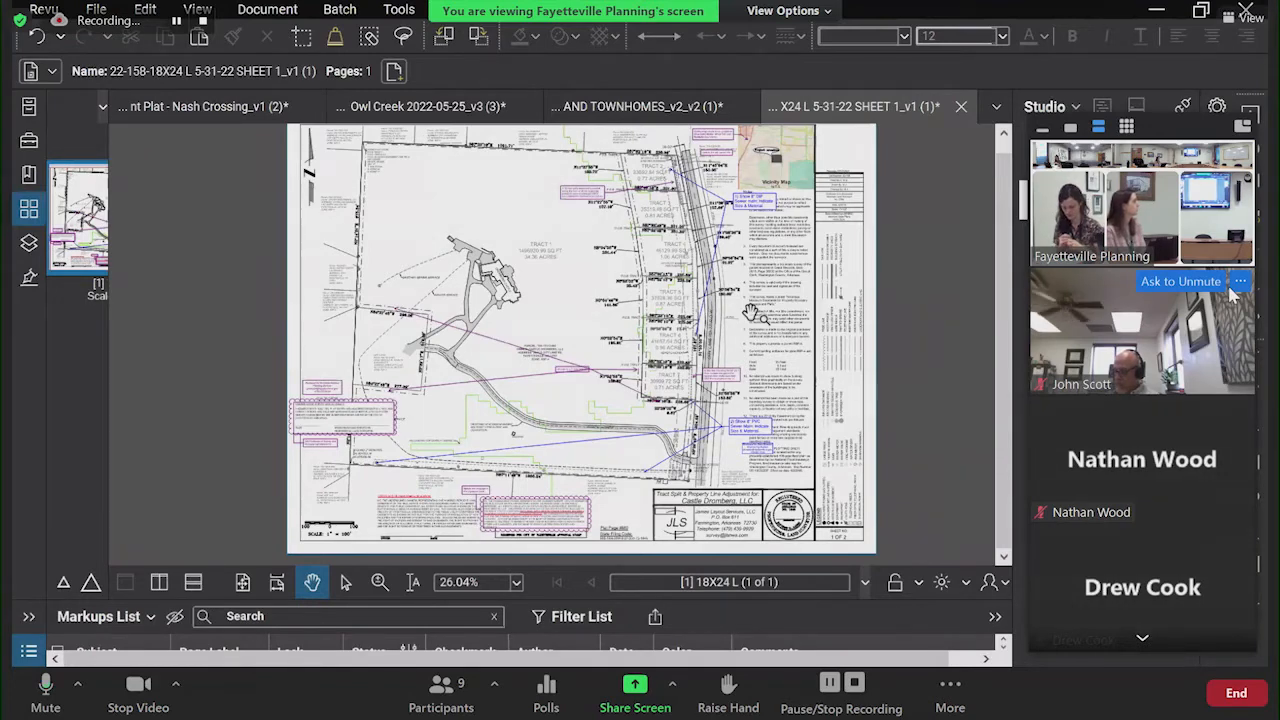
mouse_move(710, 268)
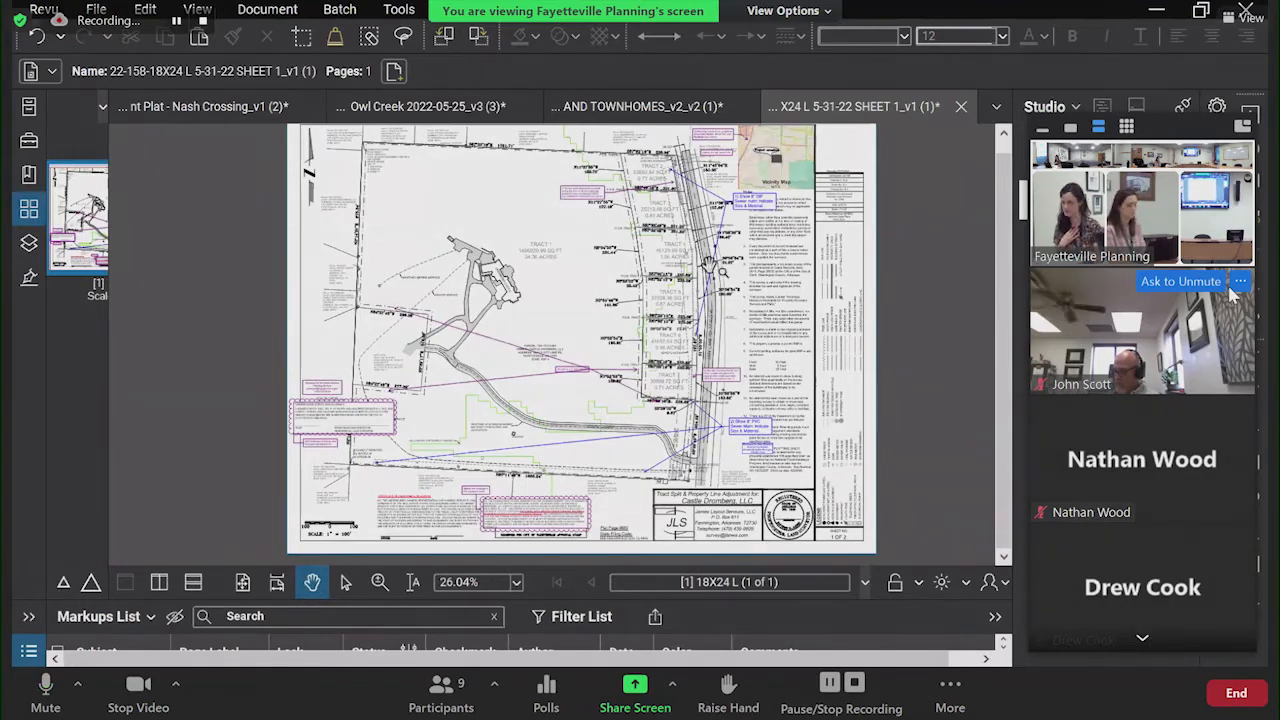
mouse_move(804, 62)
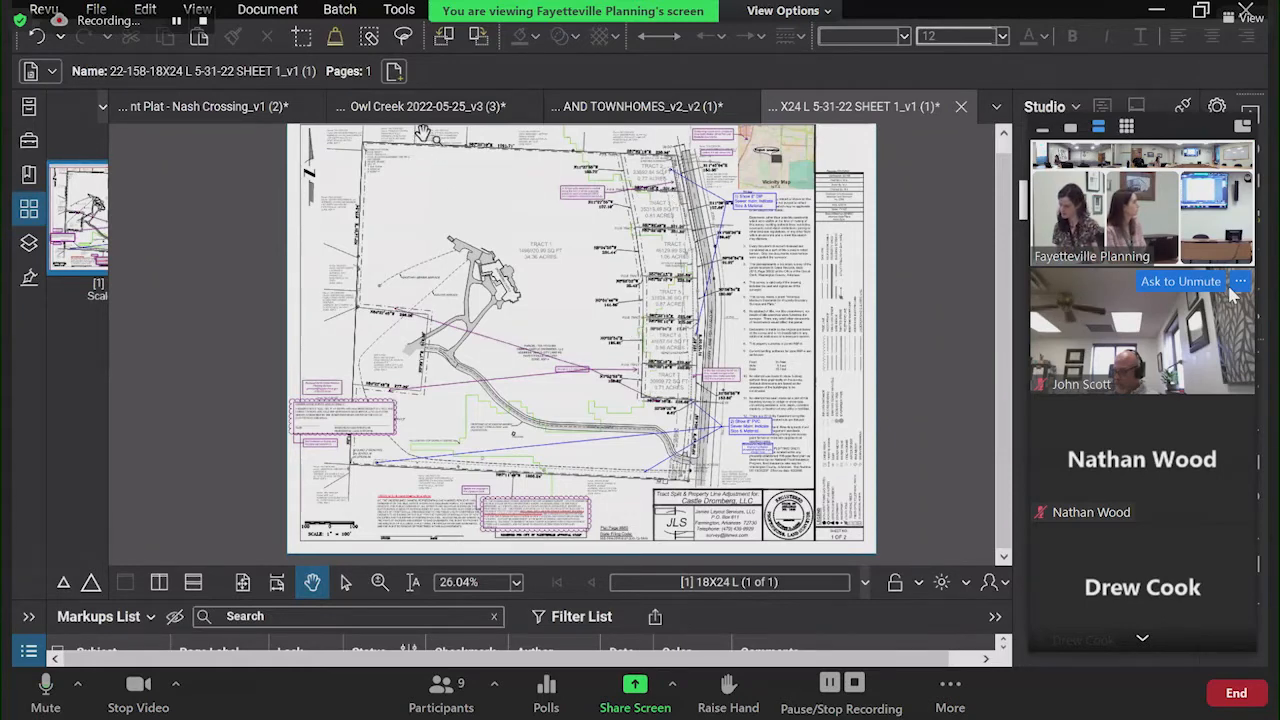
mouse_move(472, 92)
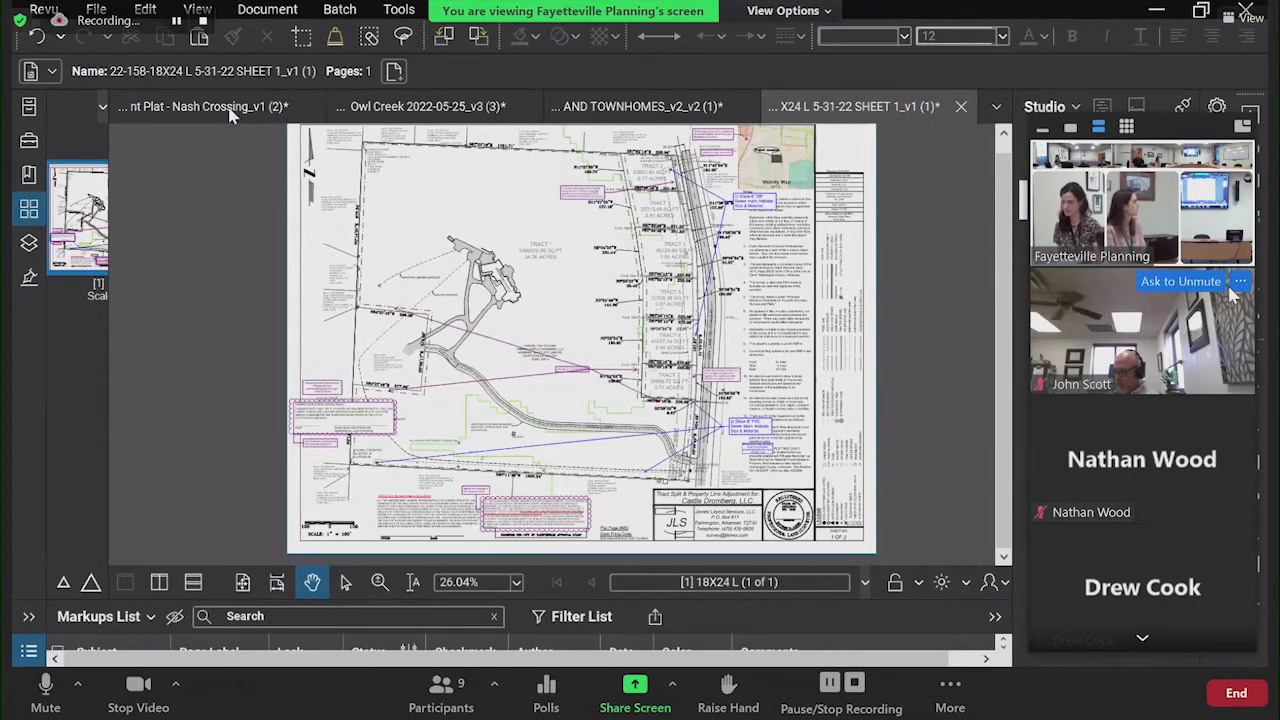
left_click(204, 106)
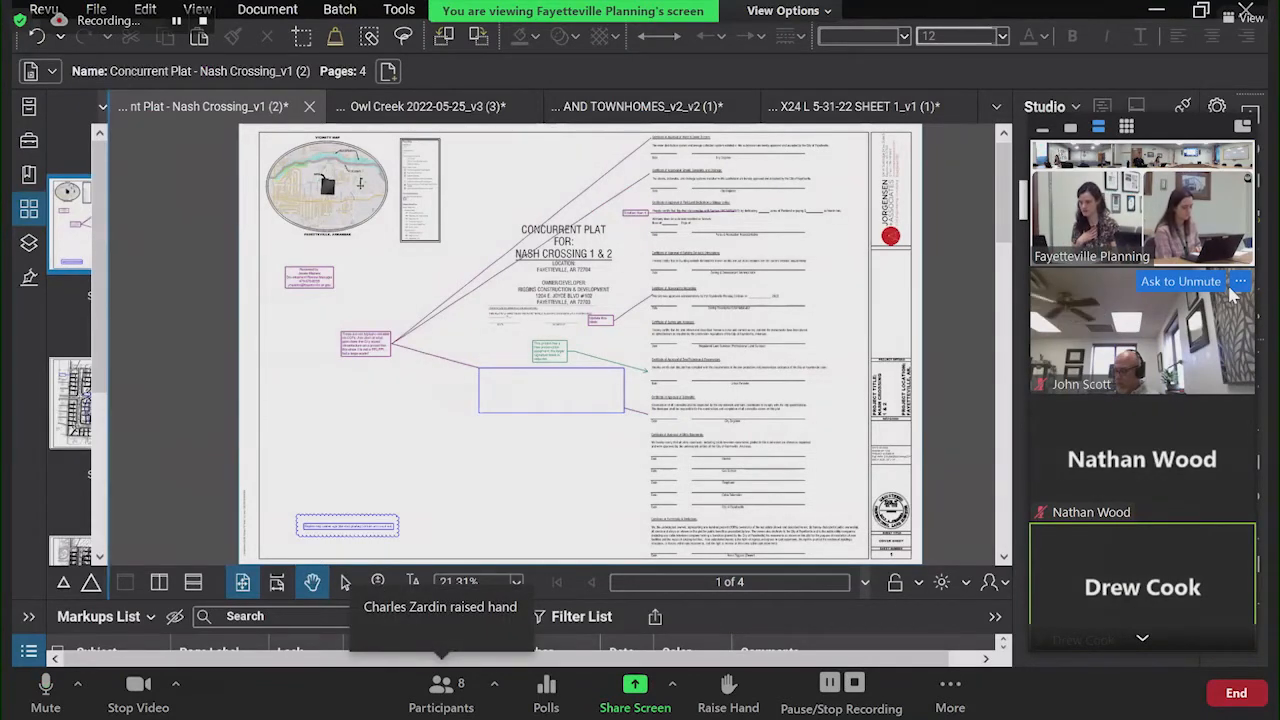
Step: Zoom out until the full second Nash Crossing plat sheet with its assessment comment shows
left_click(28, 208)
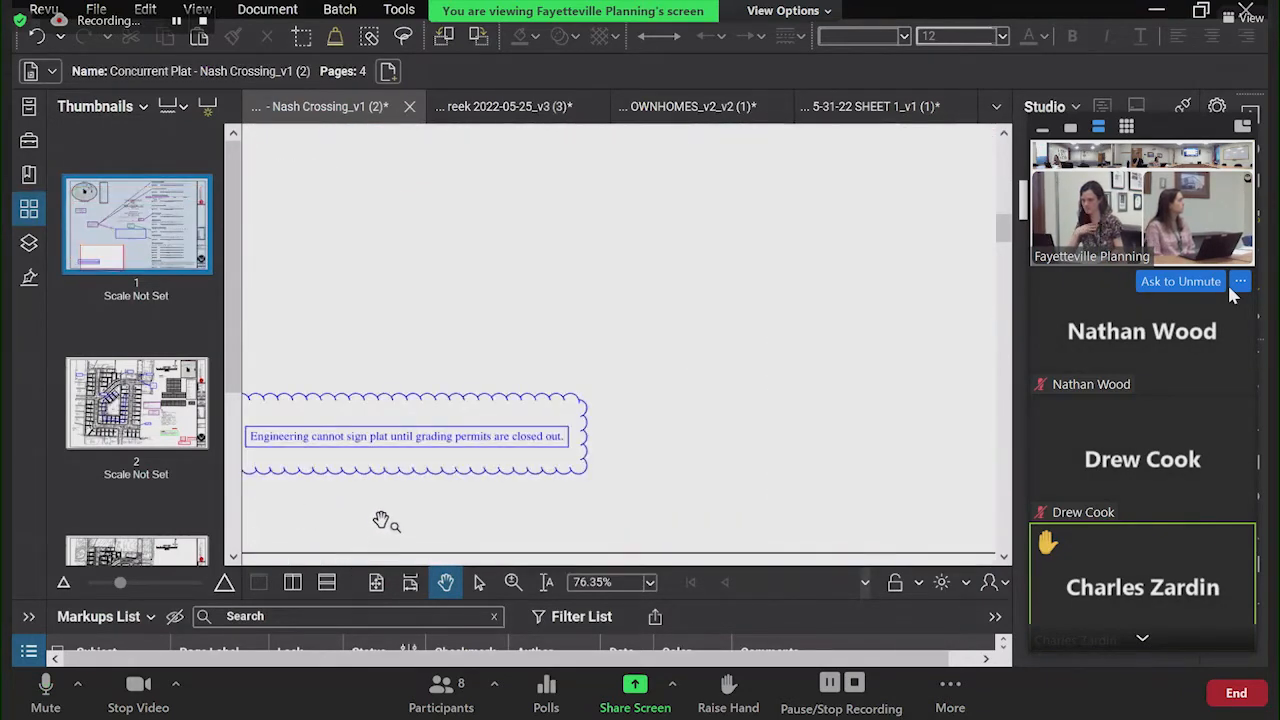
mouse_move(442, 524)
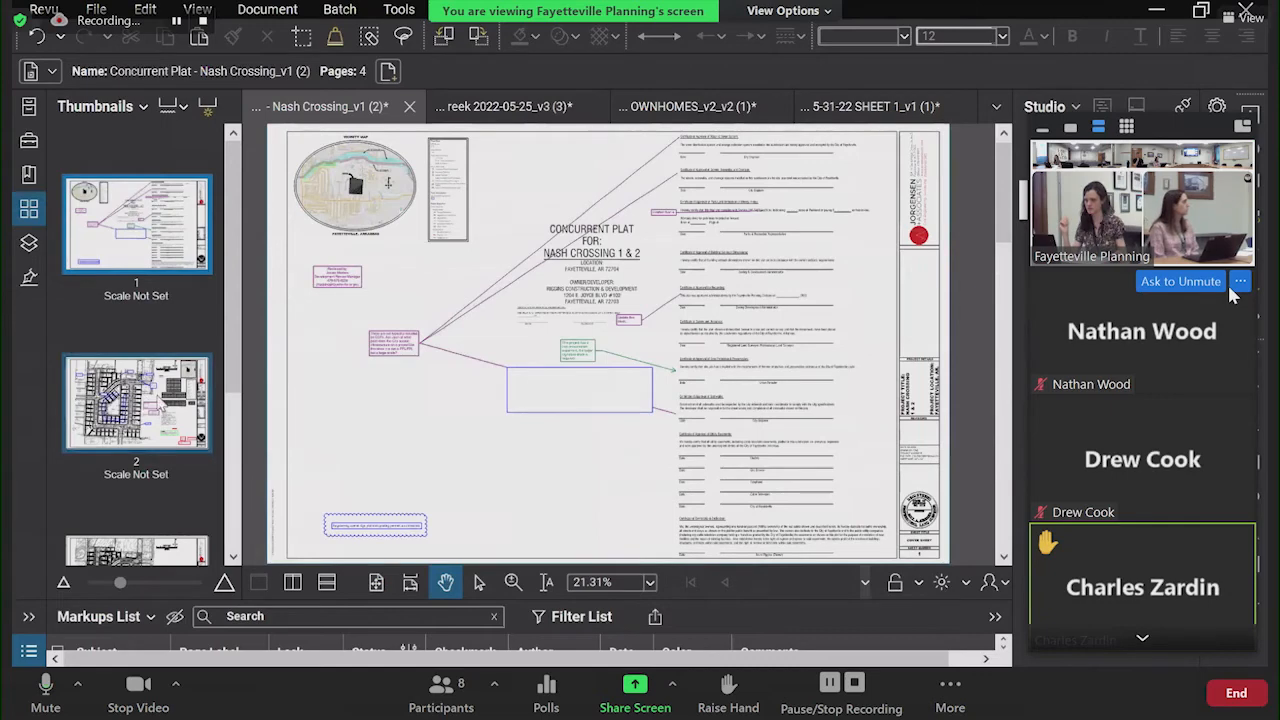
left_click(136, 402)
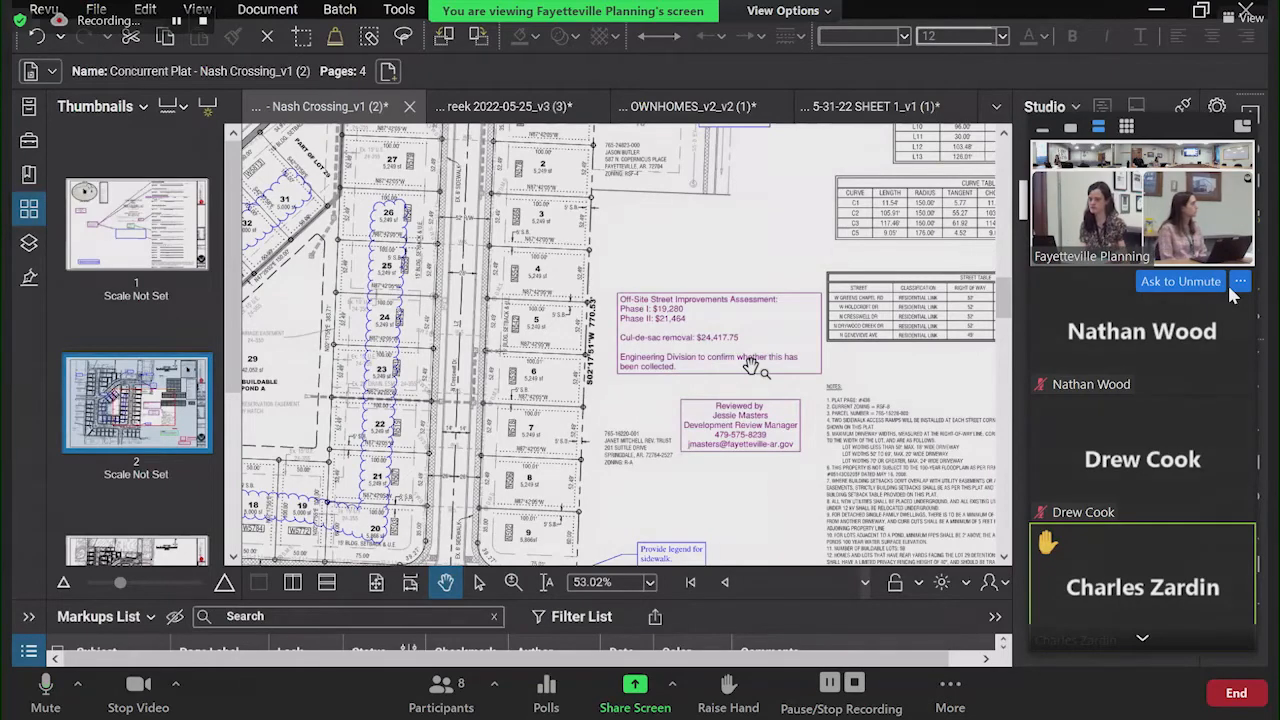
mouse_move(810, 430)
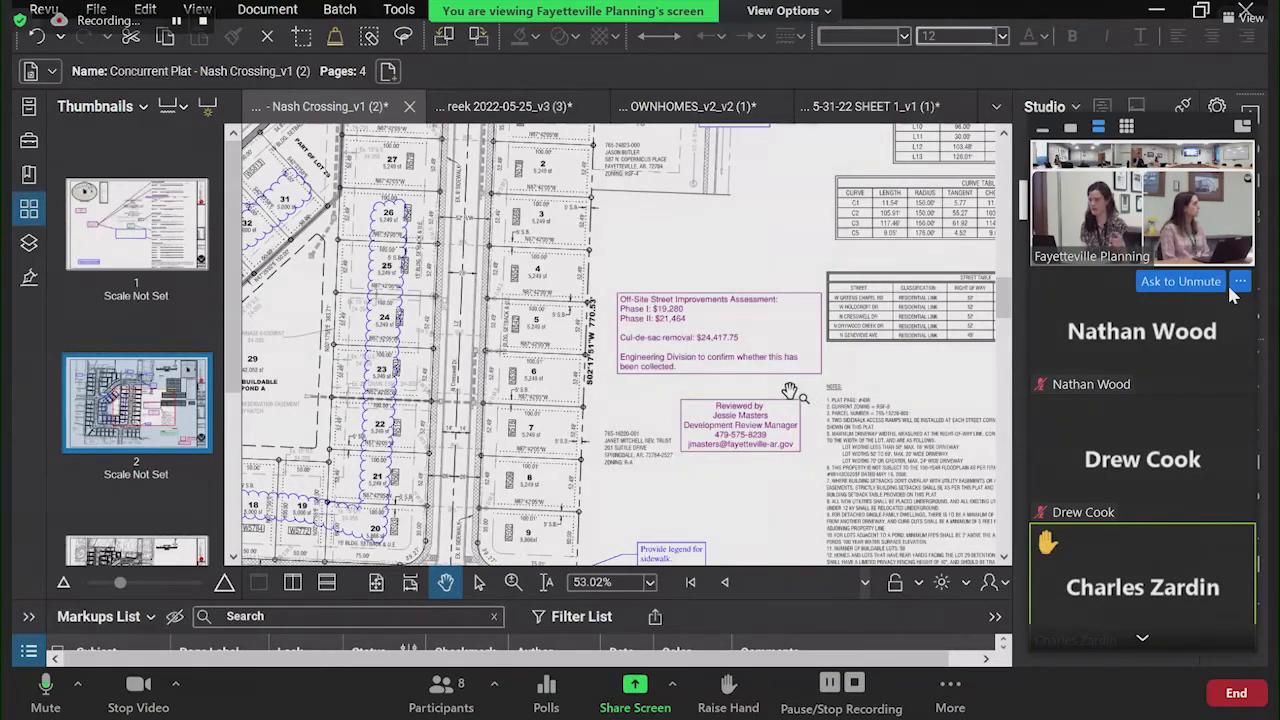
mouse_move(780, 364)
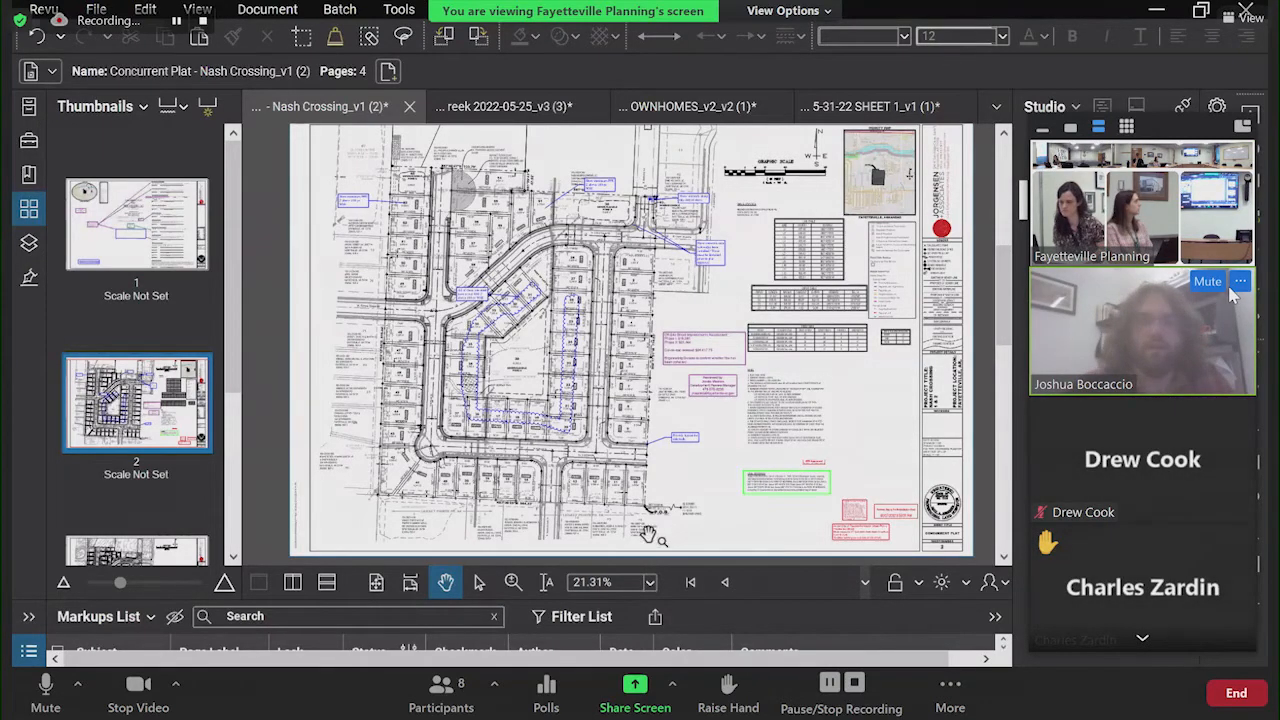
Step: Zoom into the plat's upper street entrance area around the blue sidewalk and connection callouts
left_click(724, 582)
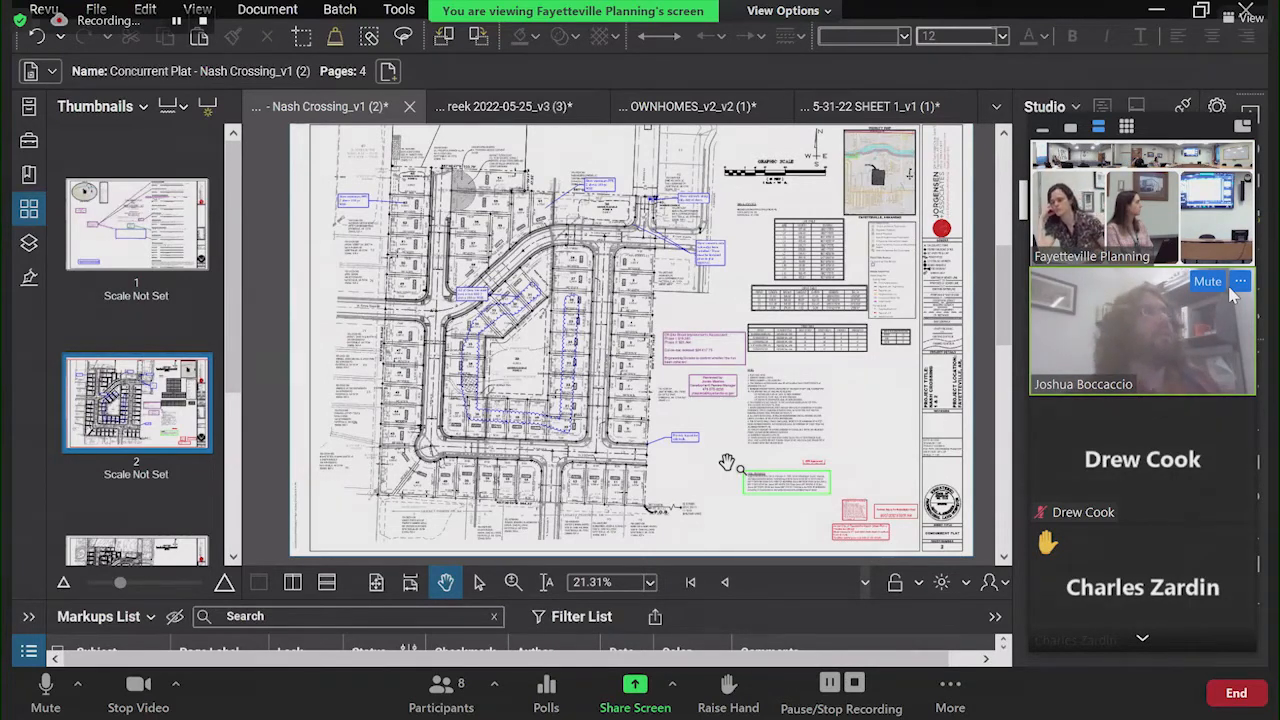
mouse_move(452, 222)
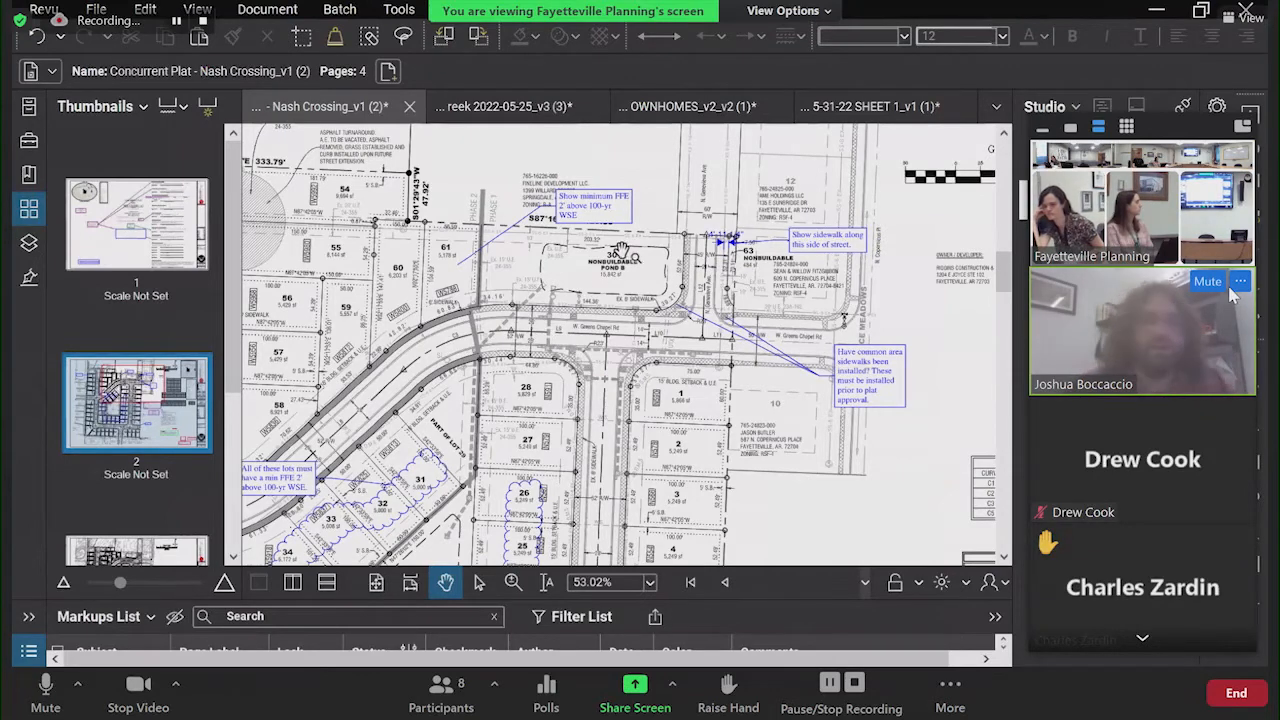
mouse_move(650, 204)
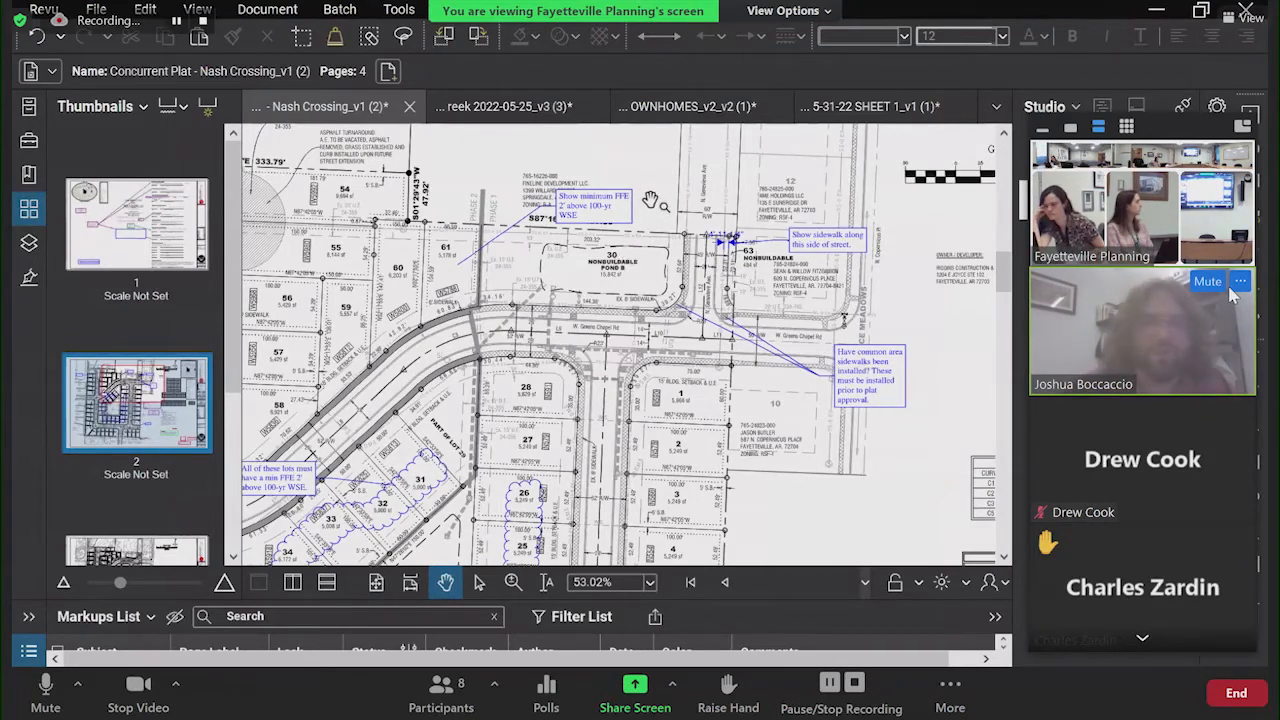
Step: Scroll down to the central lots and the purple off-site street improvements assessment callout
scroll("down", 3)
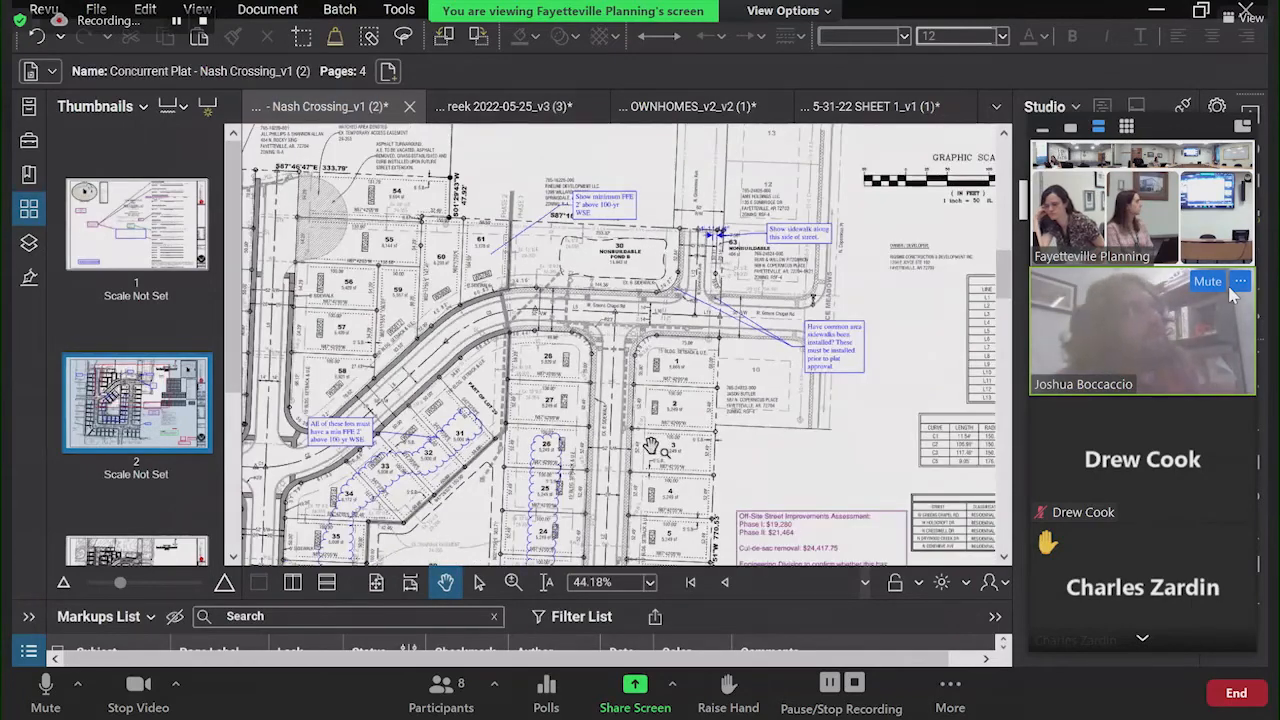
scroll("down", 3)
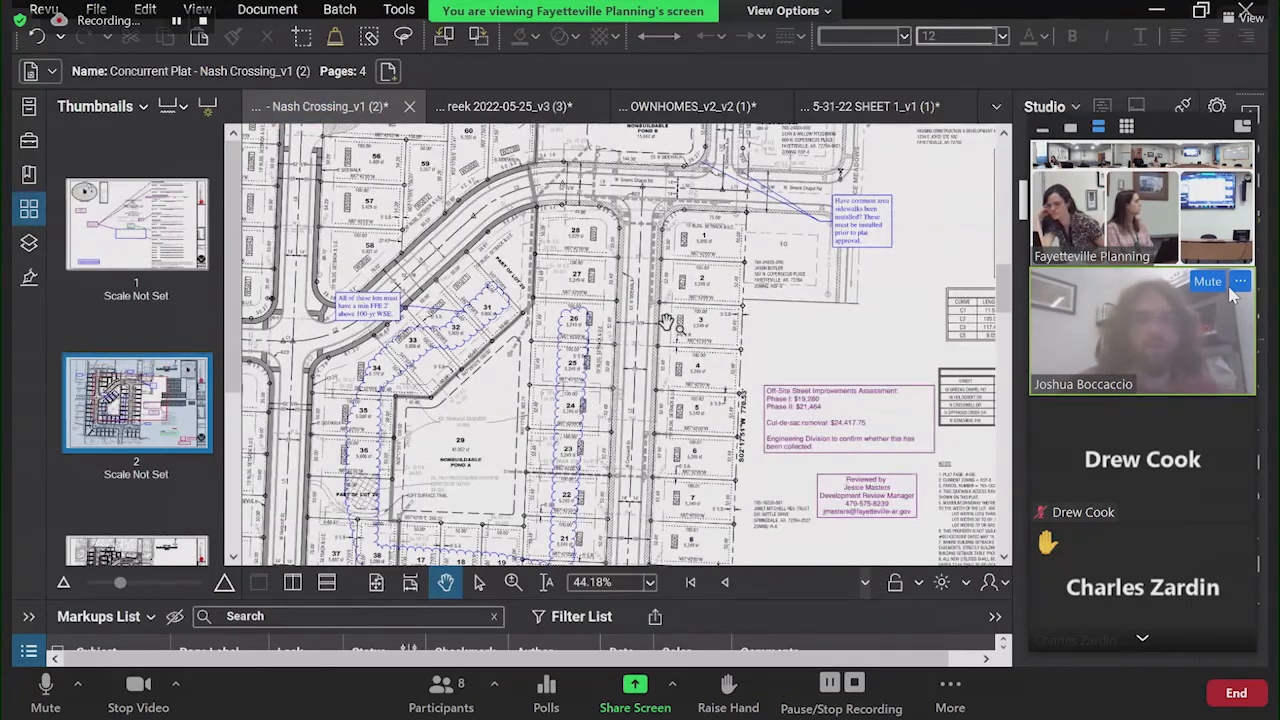
mouse_move(678, 318)
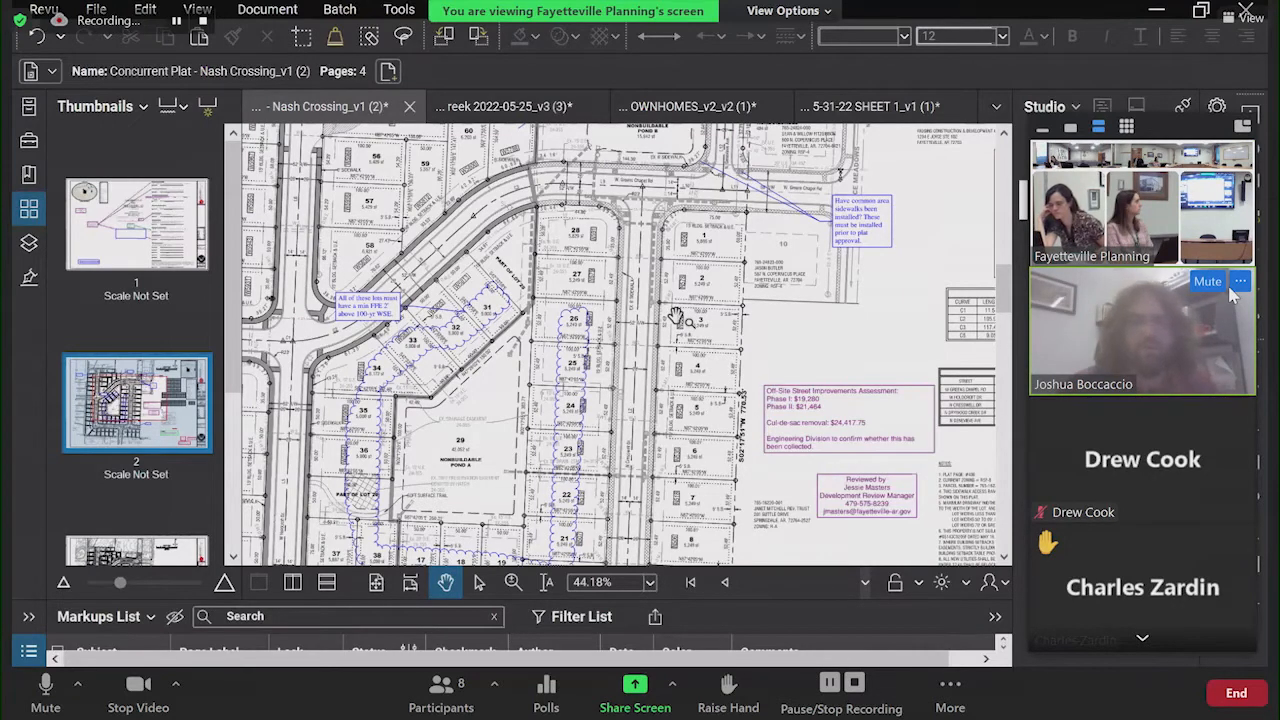
mouse_move(510, 436)
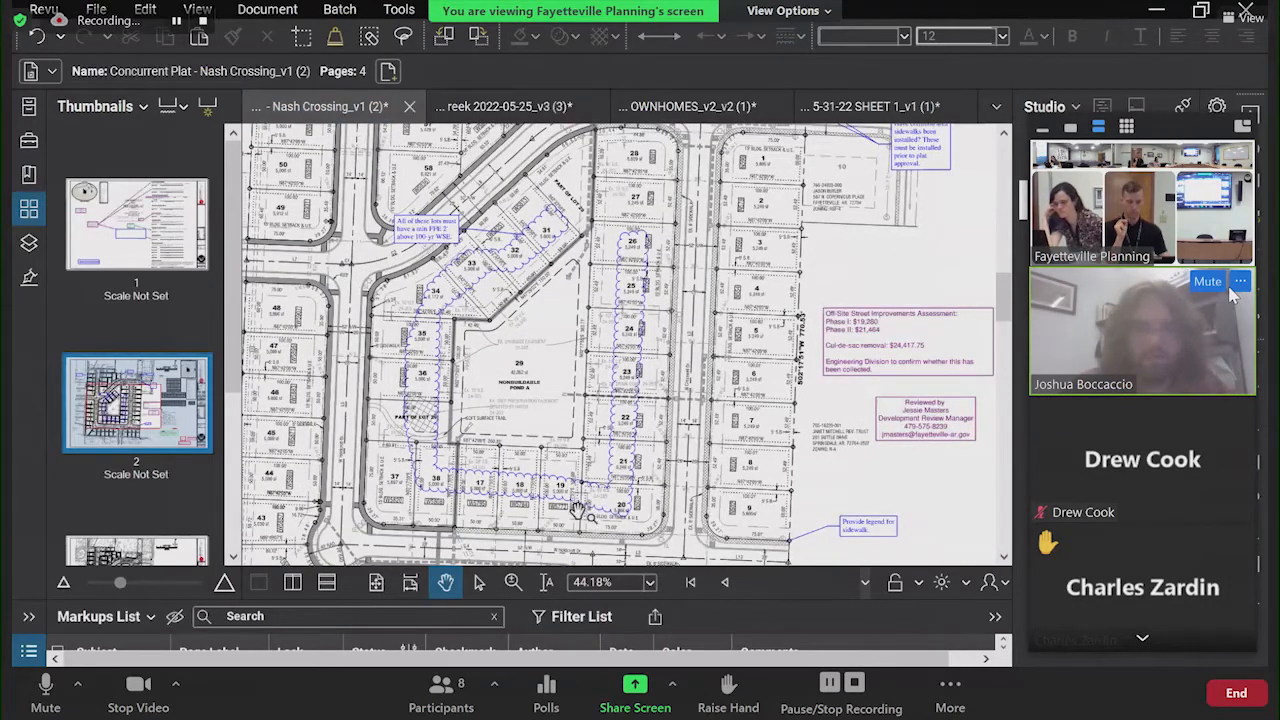
mouse_move(476, 270)
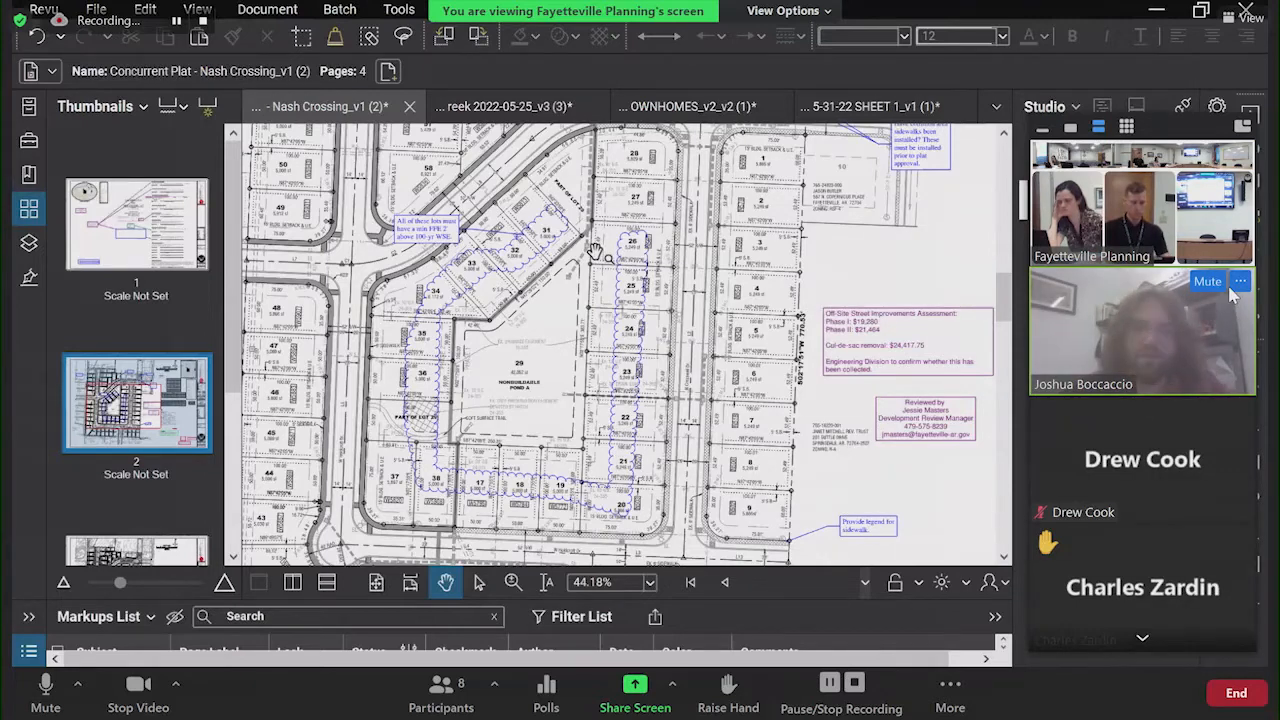
mouse_move(600, 264)
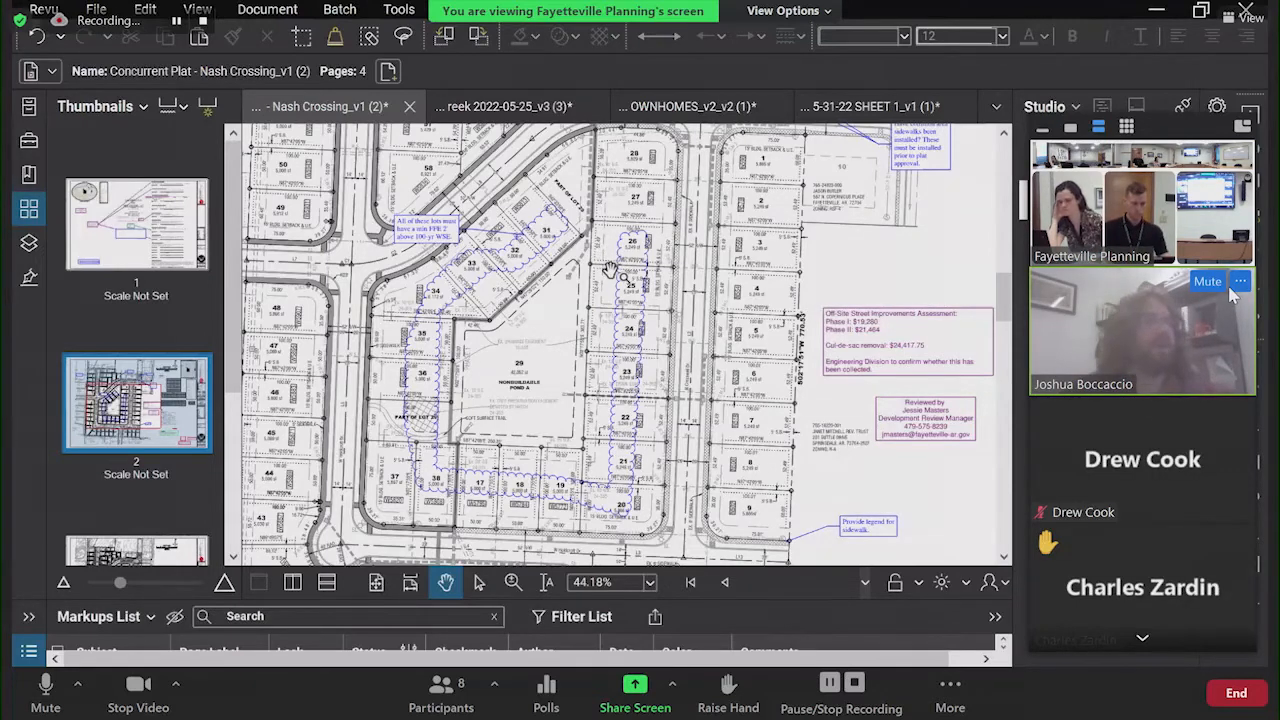
scroll("down", 3)
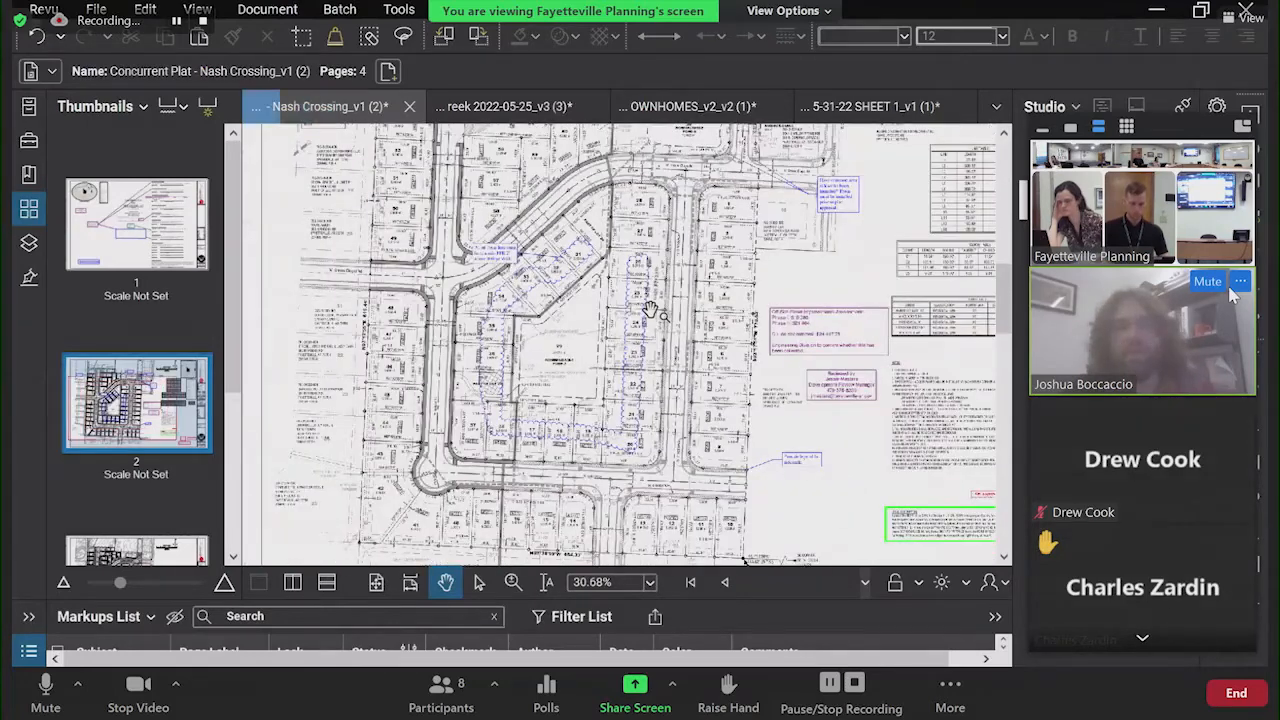
Step: Zoom out to about 25% so the whole Nash Crossing subdivision layout is visible
scroll("down", 3)
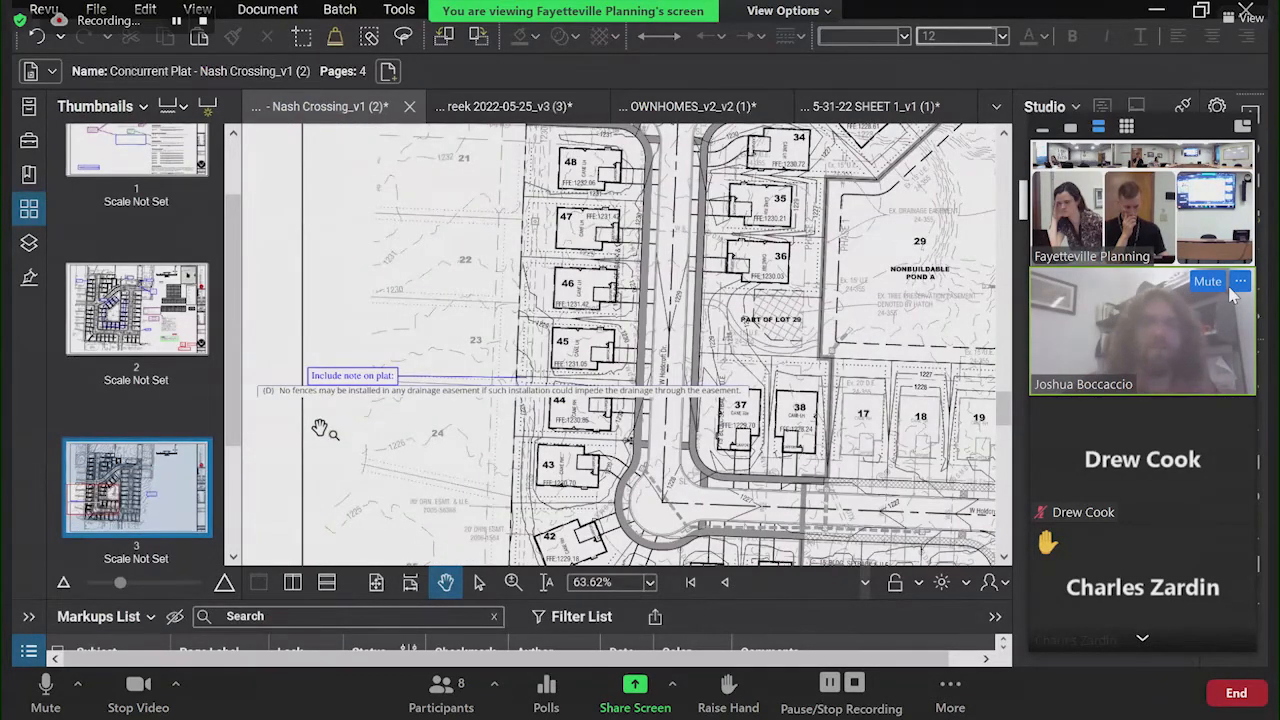
mouse_move(470, 408)
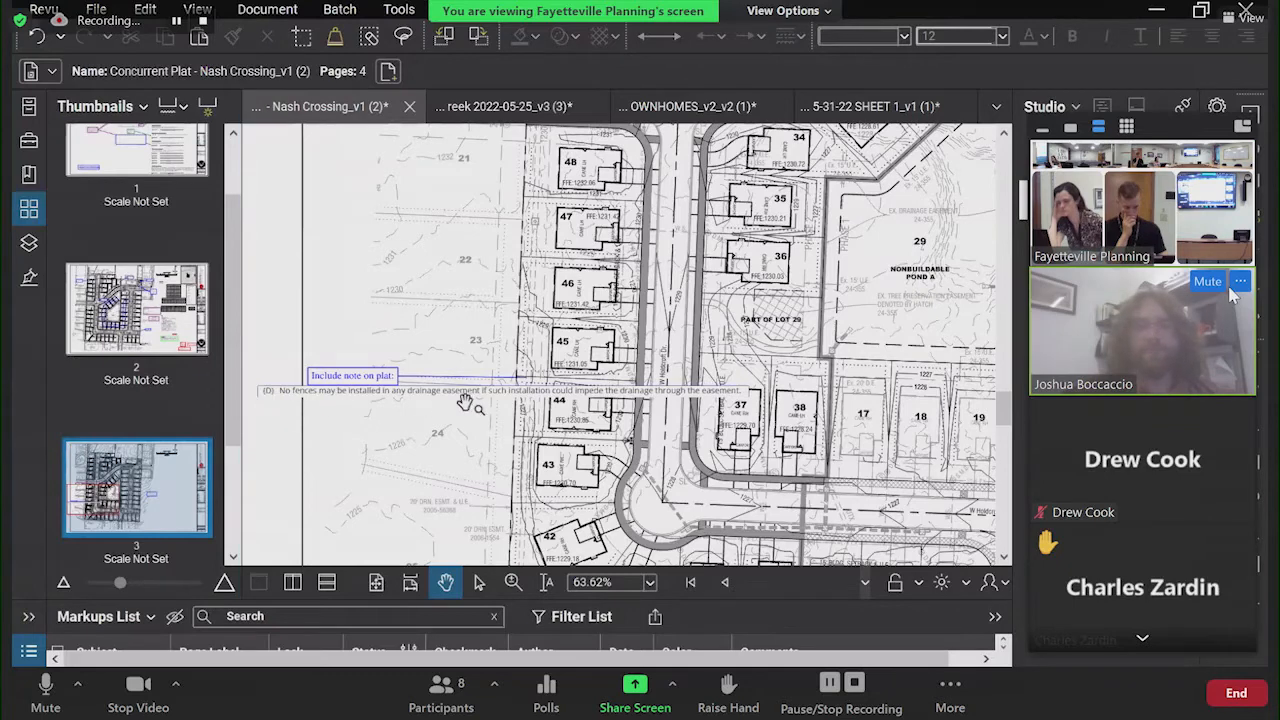
mouse_move(370, 444)
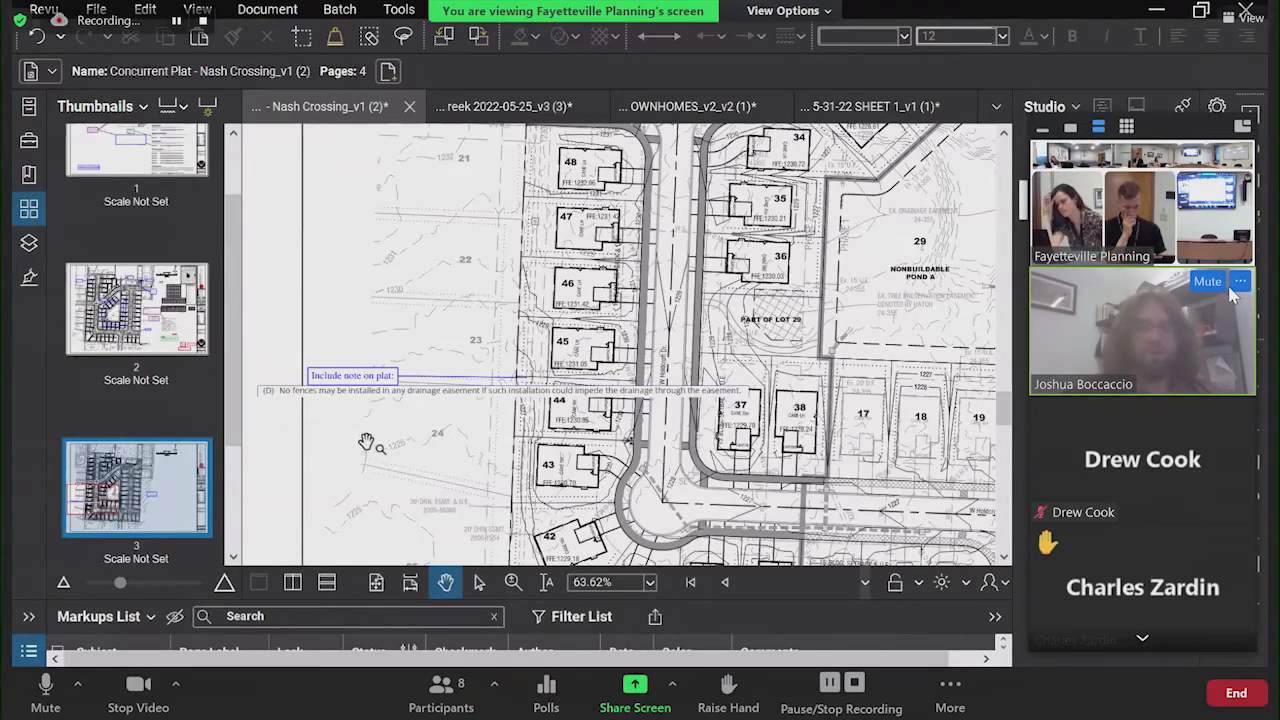
mouse_move(388, 436)
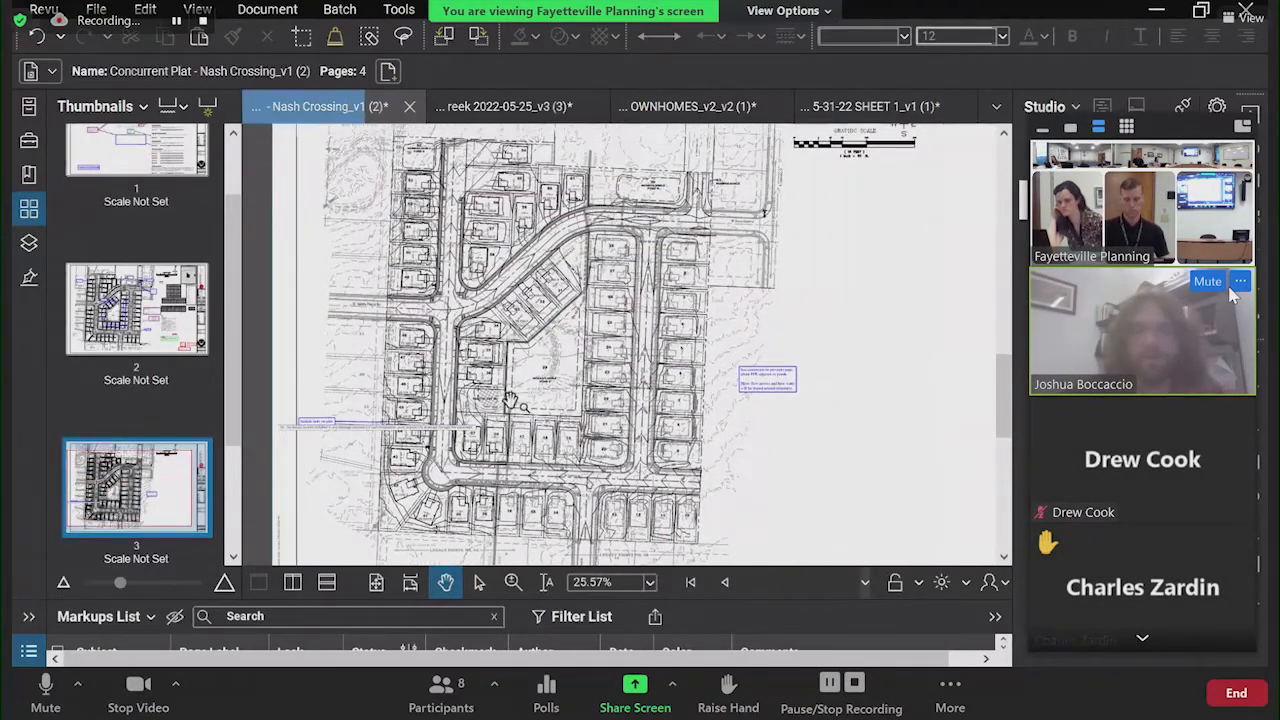
Step: Zoom out to about 21% to show the entire third sheet with its right-edge title block
scroll("down", 3)
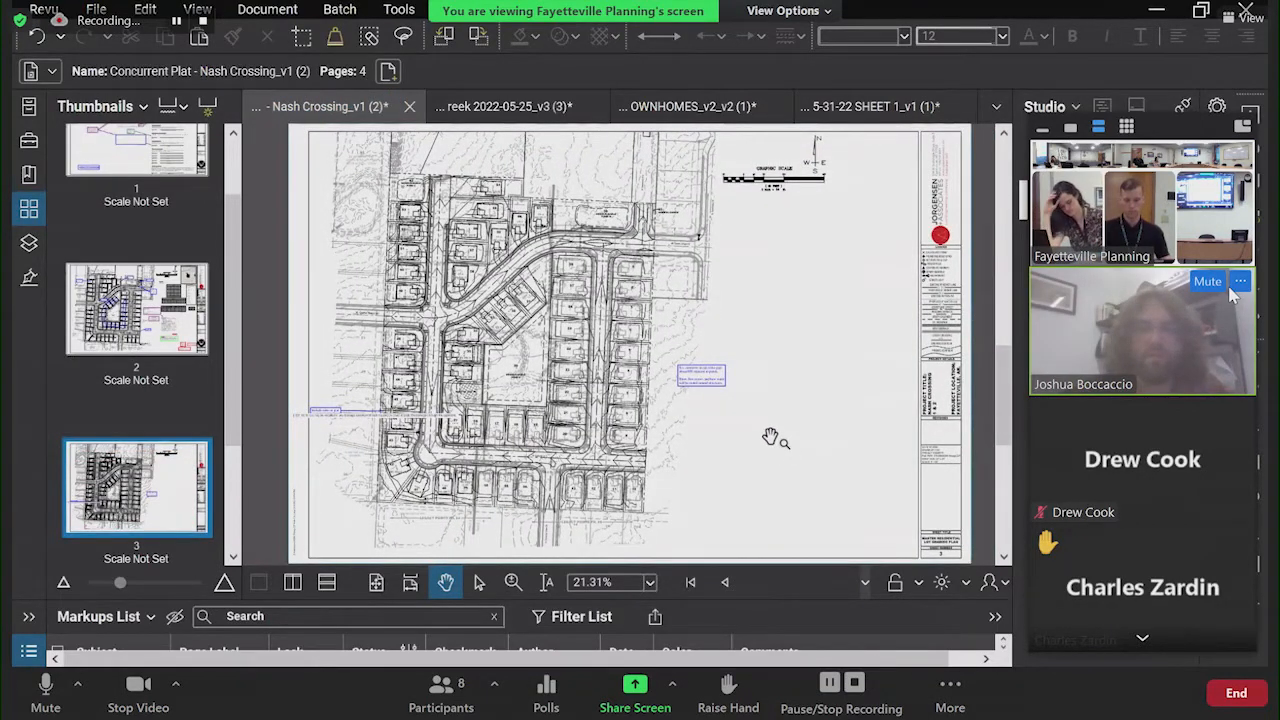
mouse_move(756, 442)
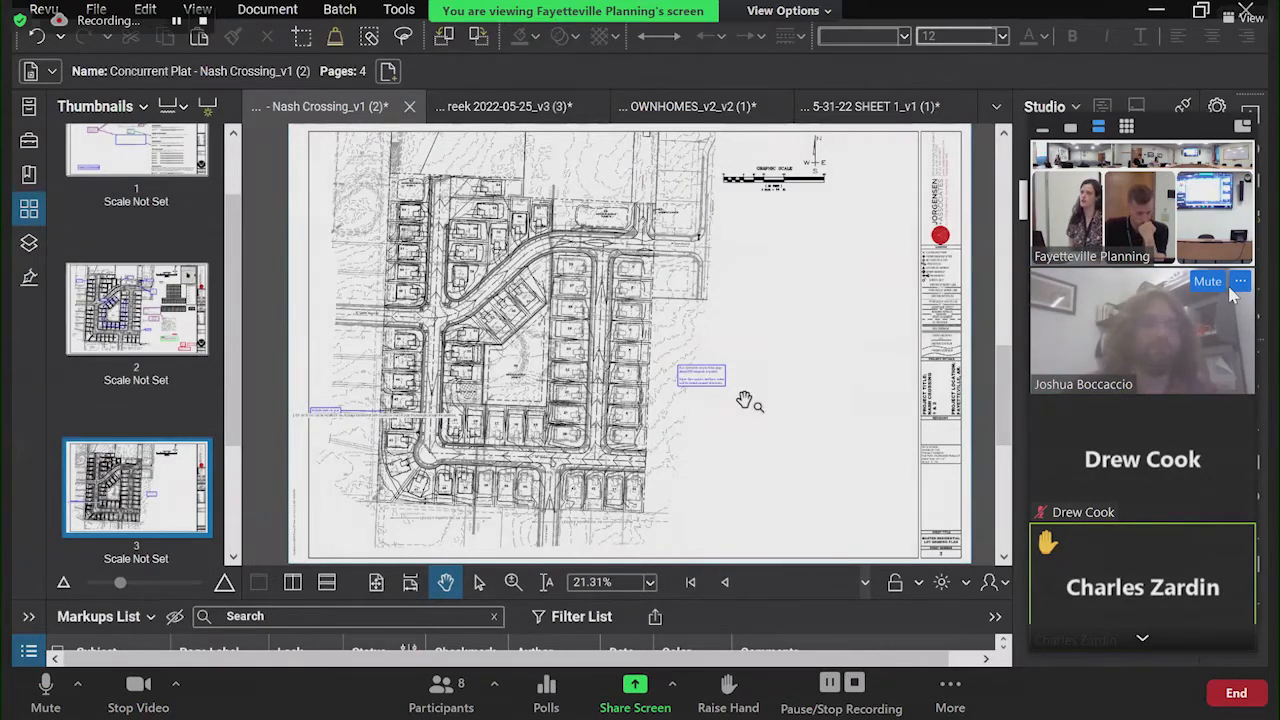
left_click(1208, 280)
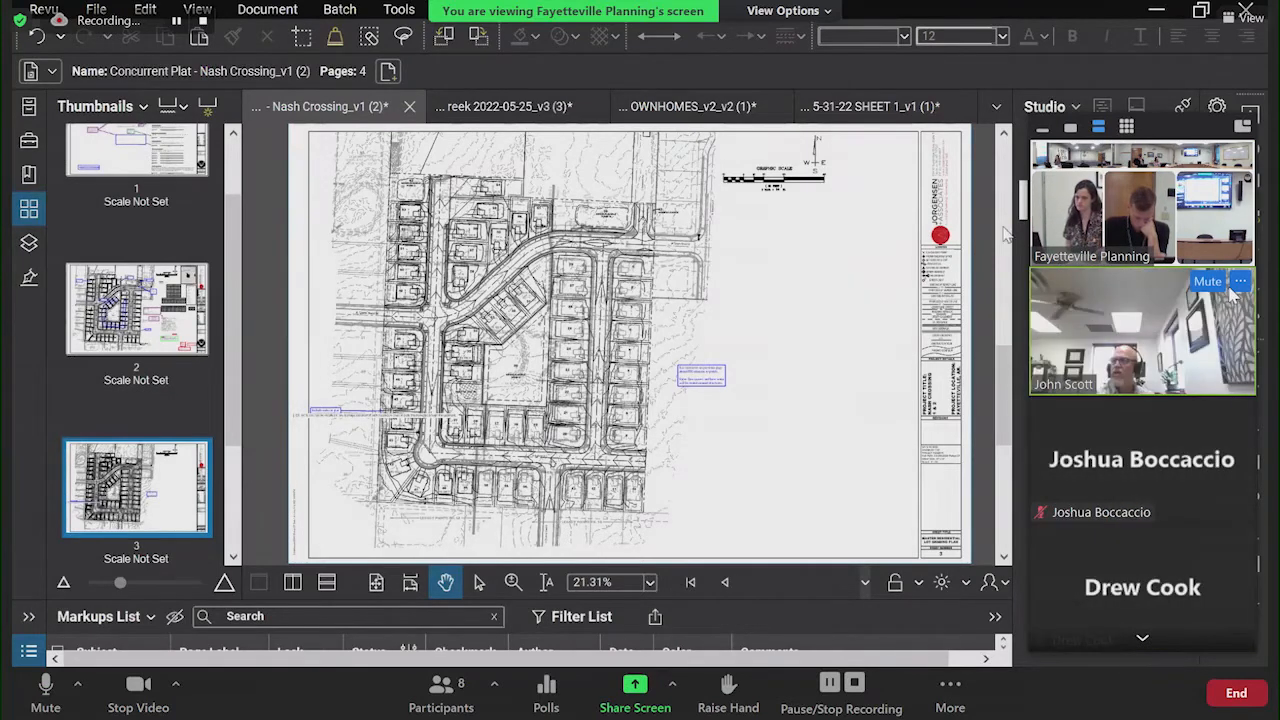
mouse_move(724, 582)
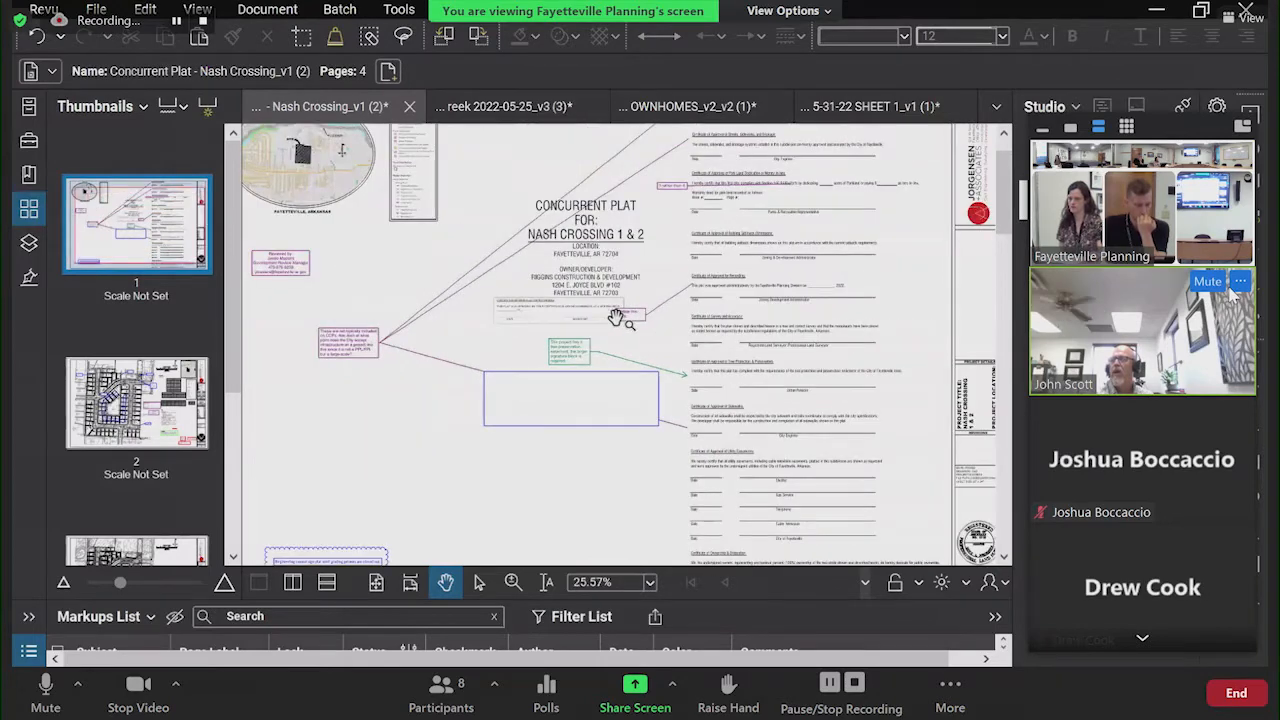
mouse_move(650, 376)
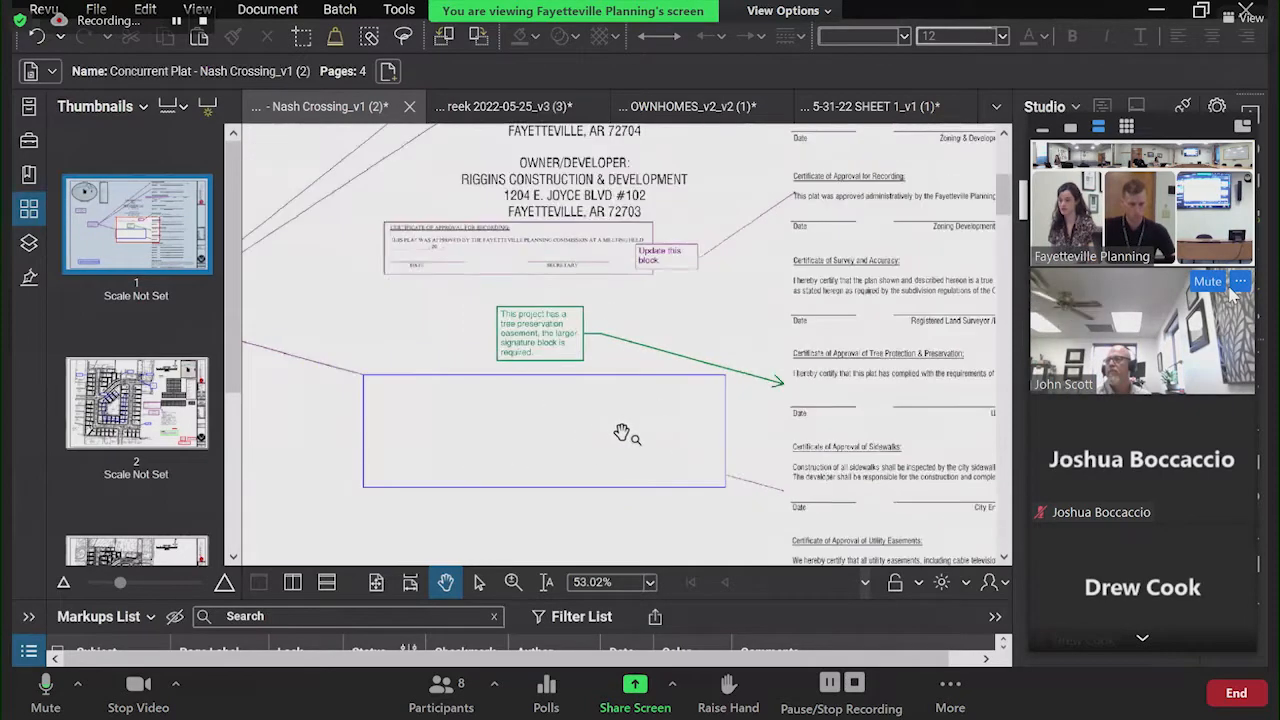
Step: Zoom back out to about 25% so the full Nash Crossing cover sheet and markups are visible
scroll("down", 3)
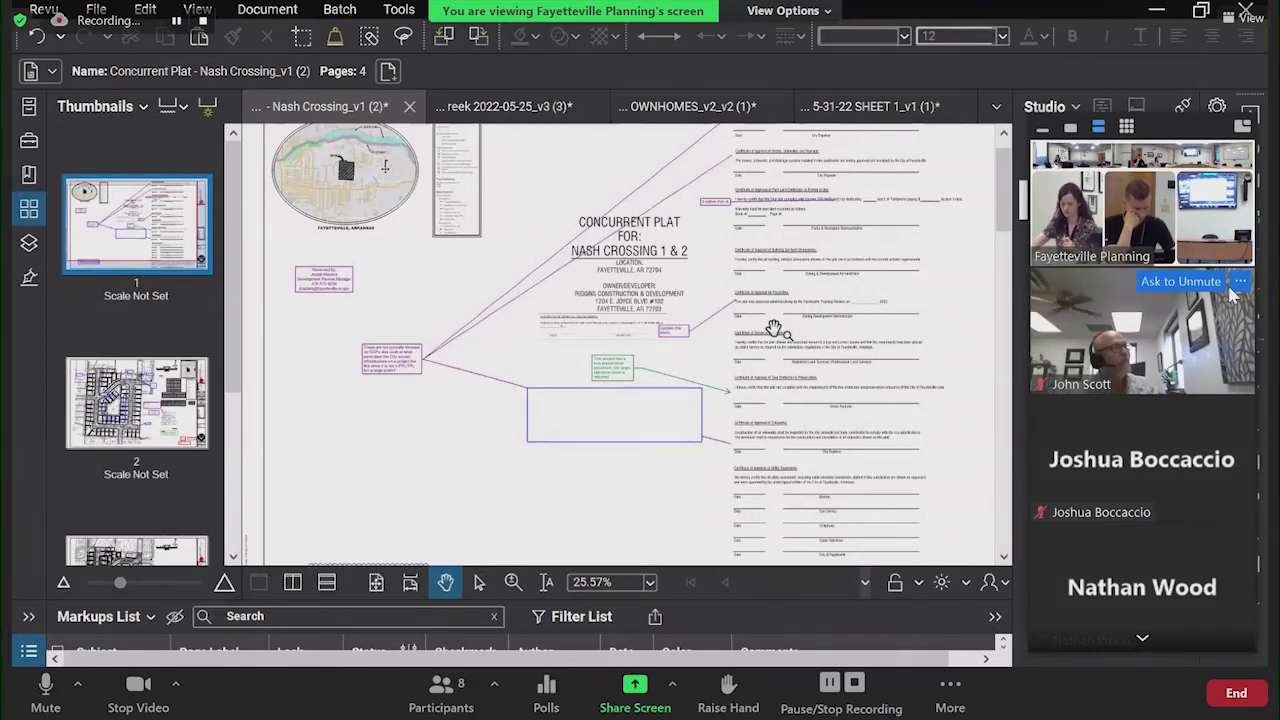
mouse_move(1018, 472)
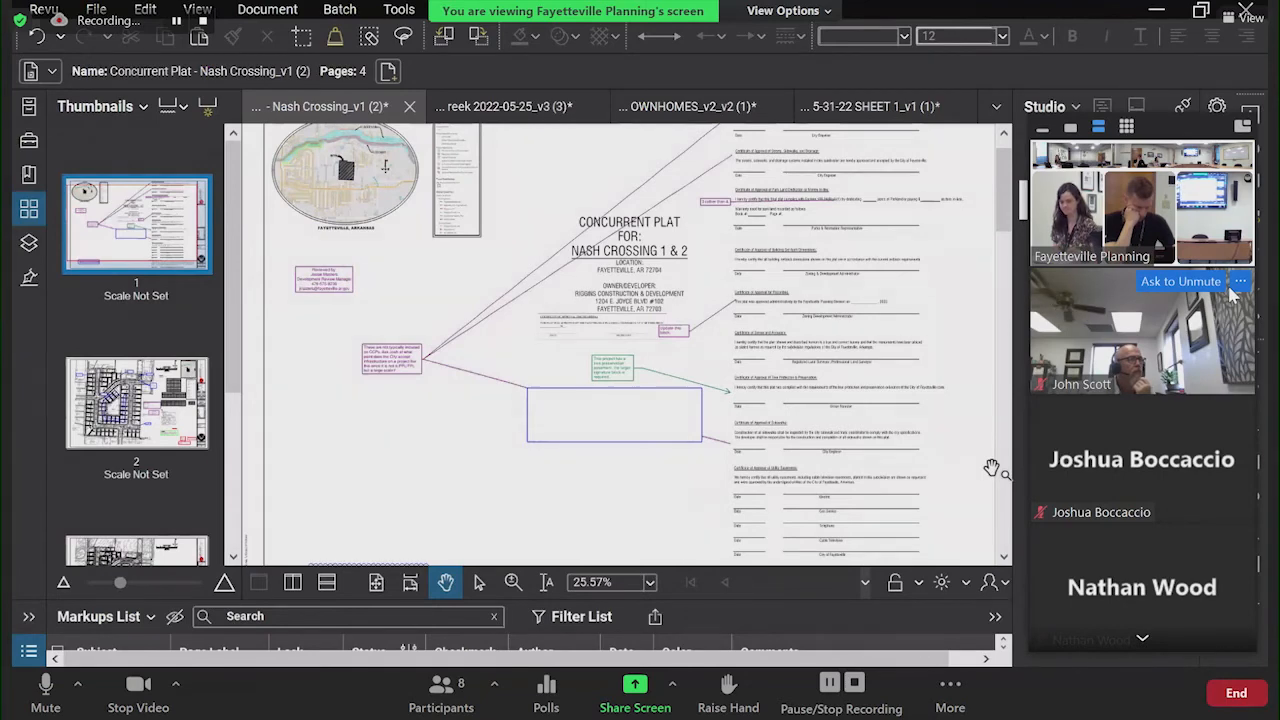
mouse_move(680, 296)
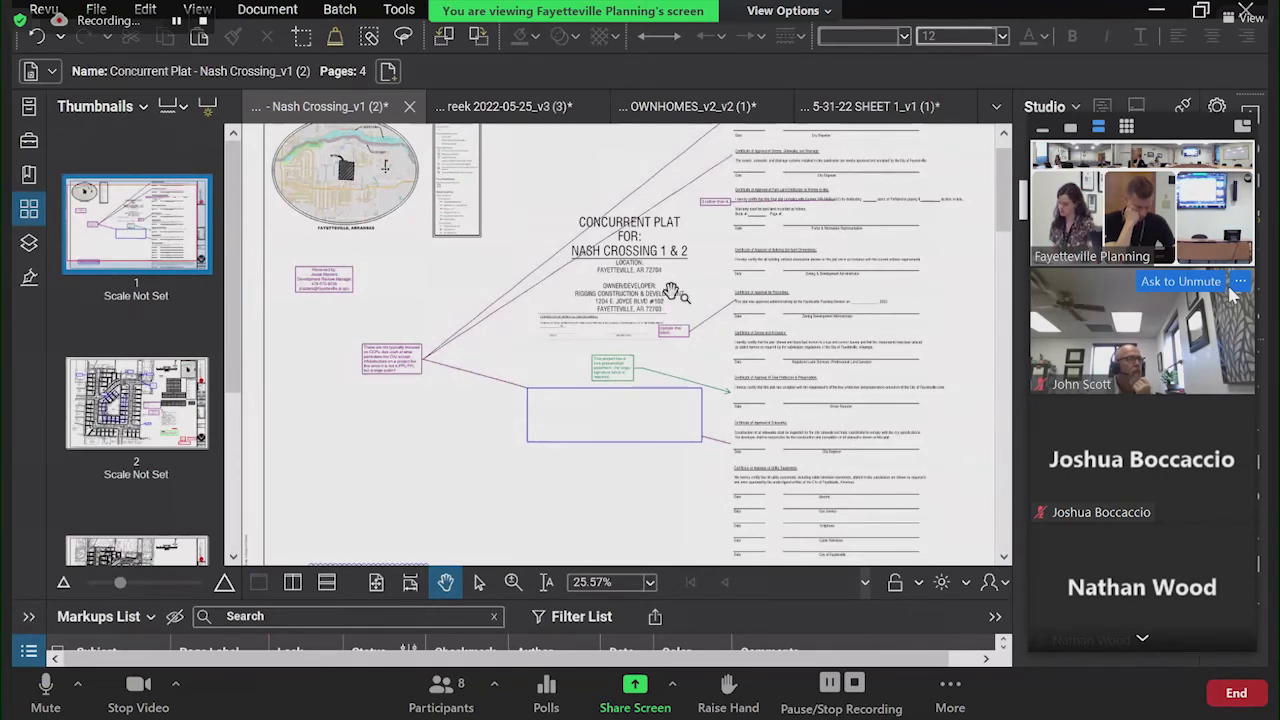